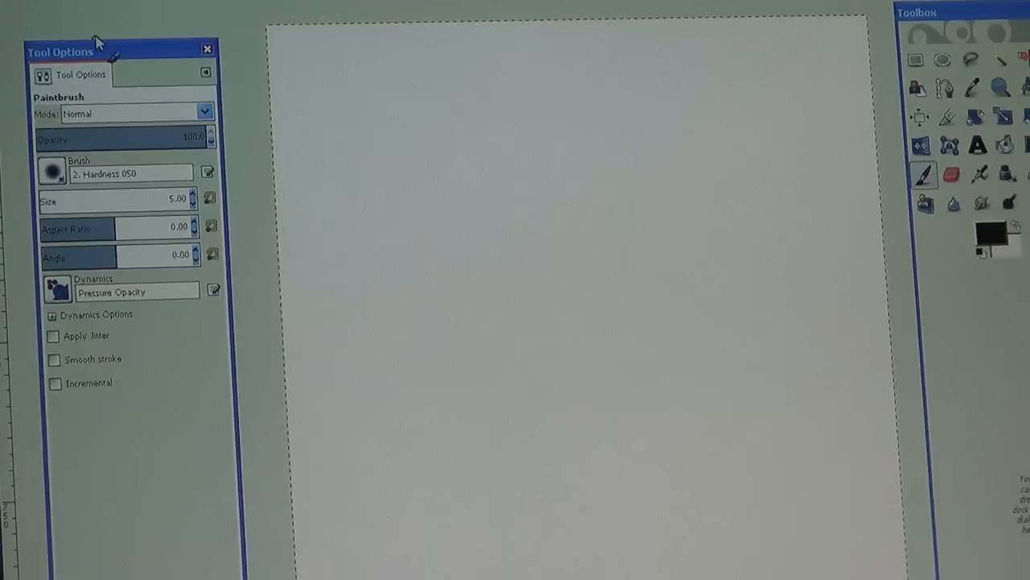
mouse_move(546, 103)
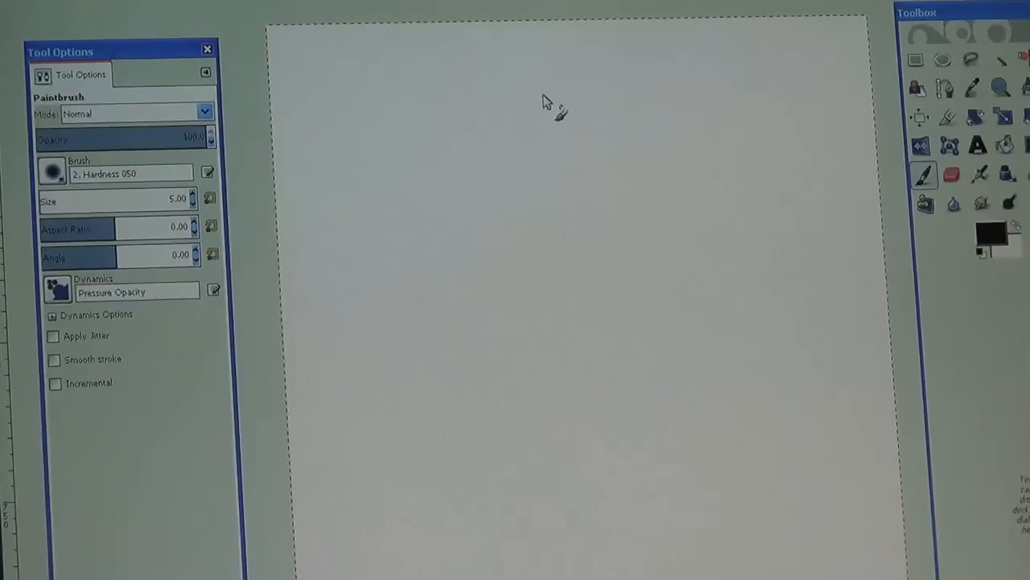
mouse_move(538, 111)
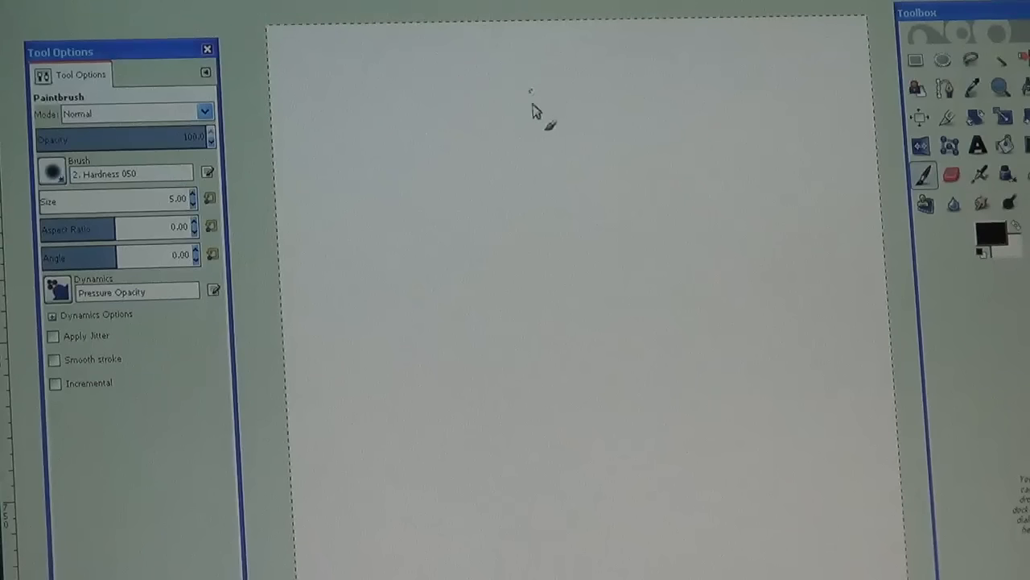
mouse_move(541, 119)
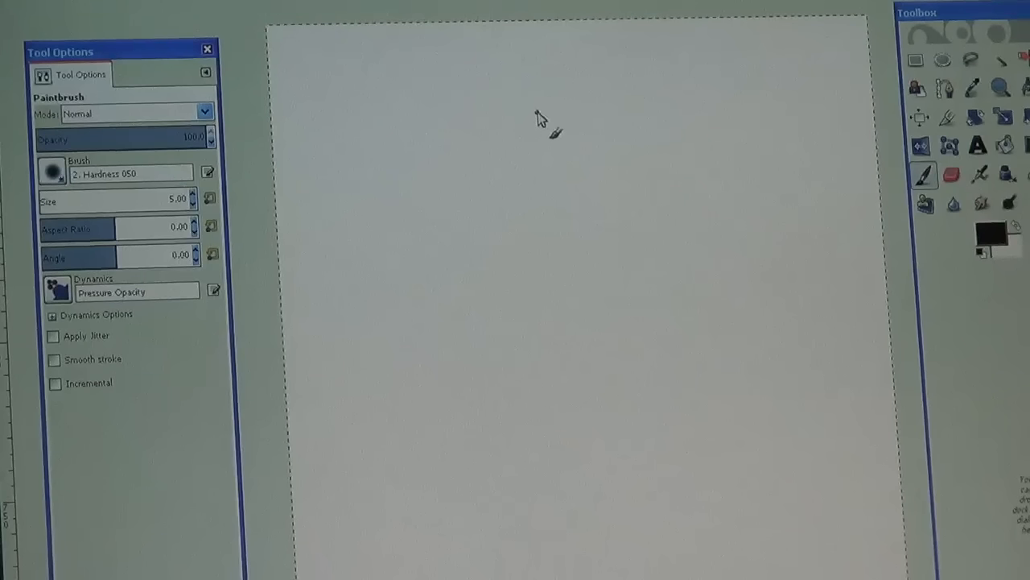
Step: Sketch the wavy brow ridge across the top of the canvas in black
left_click_drag(538, 116, 497, 145)
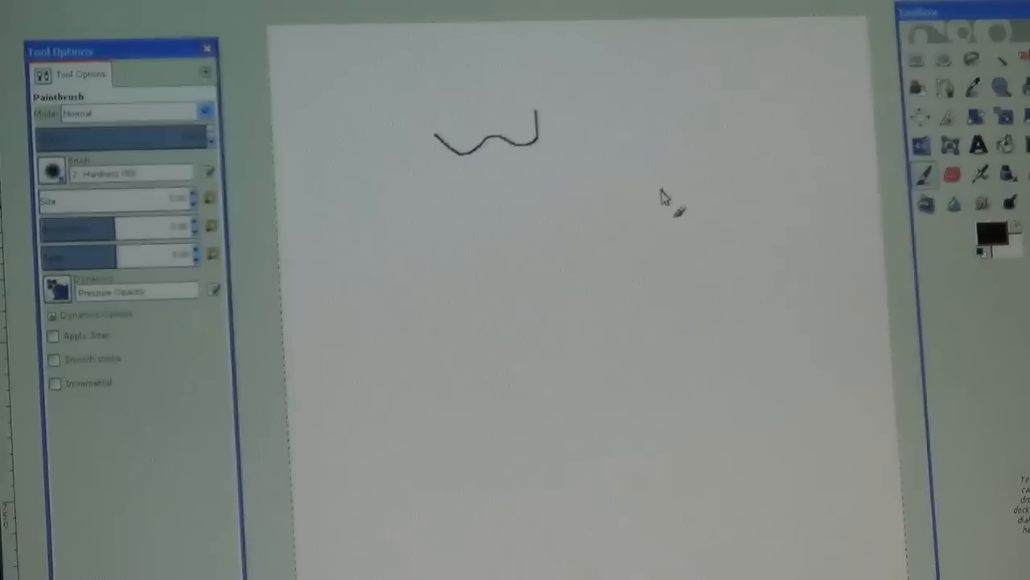
mouse_move(604, 142)
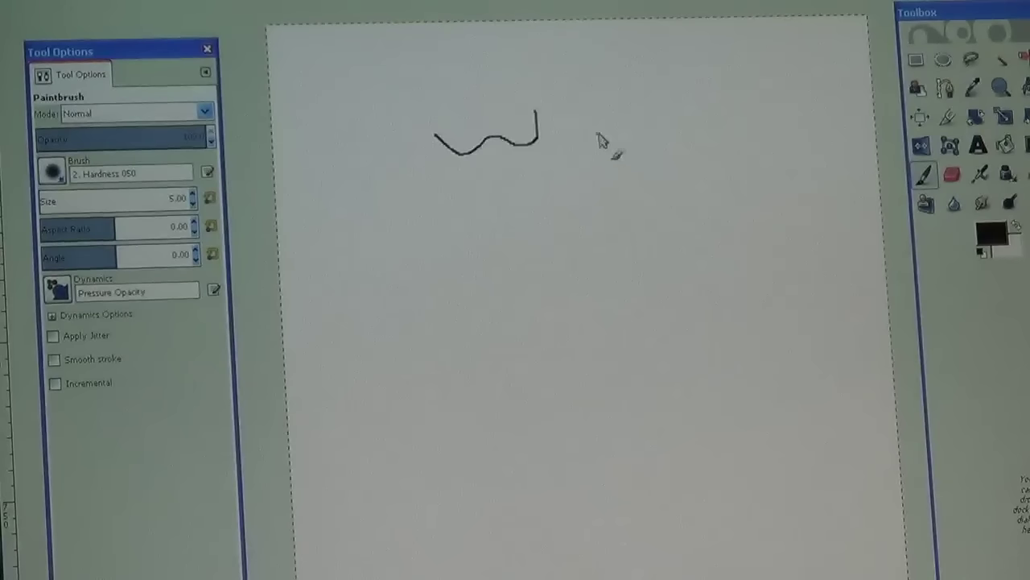
mouse_move(564, 116)
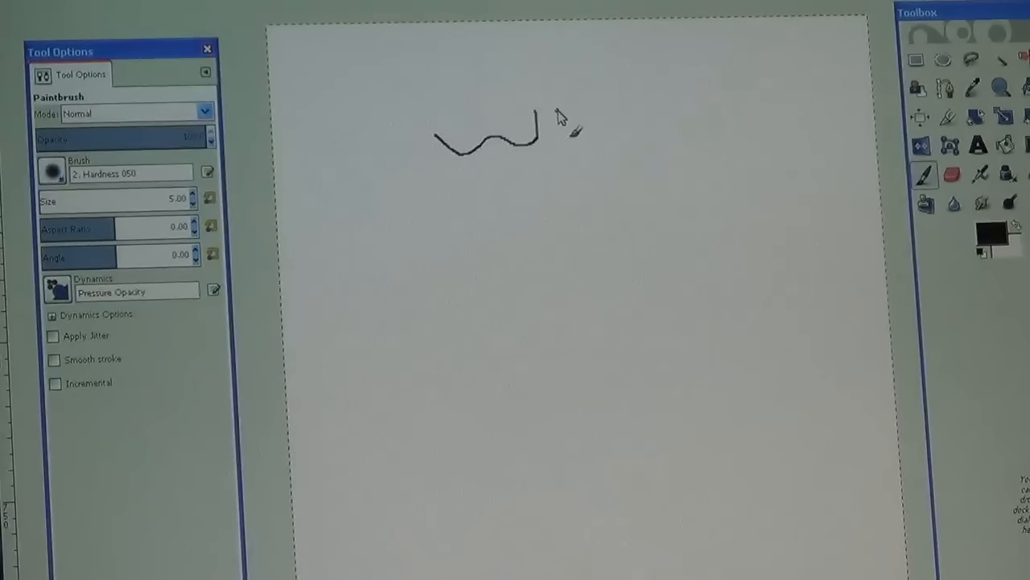
left_click_drag(563, 121, 587, 148)
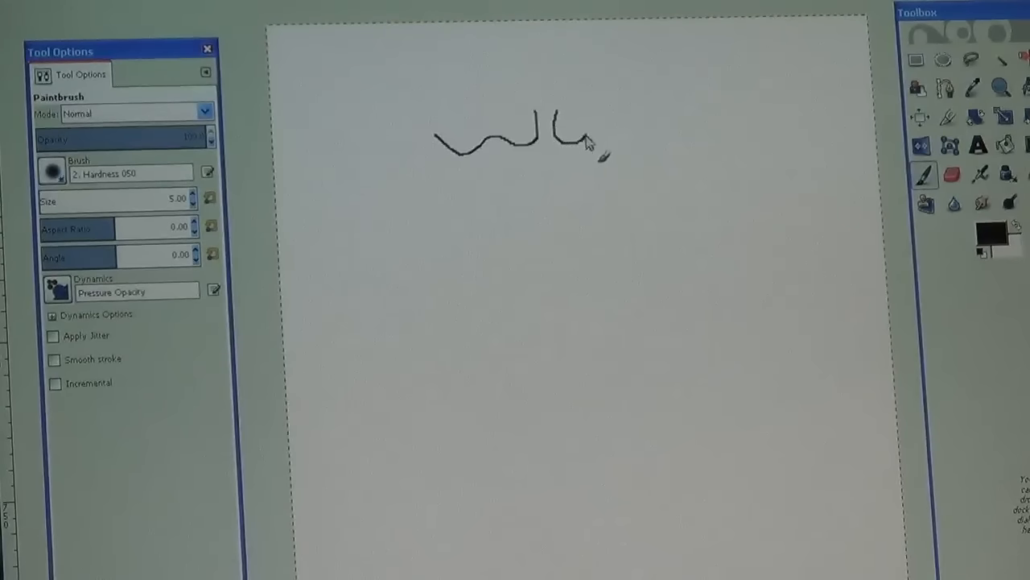
left_click_drag(564, 142, 644, 132)
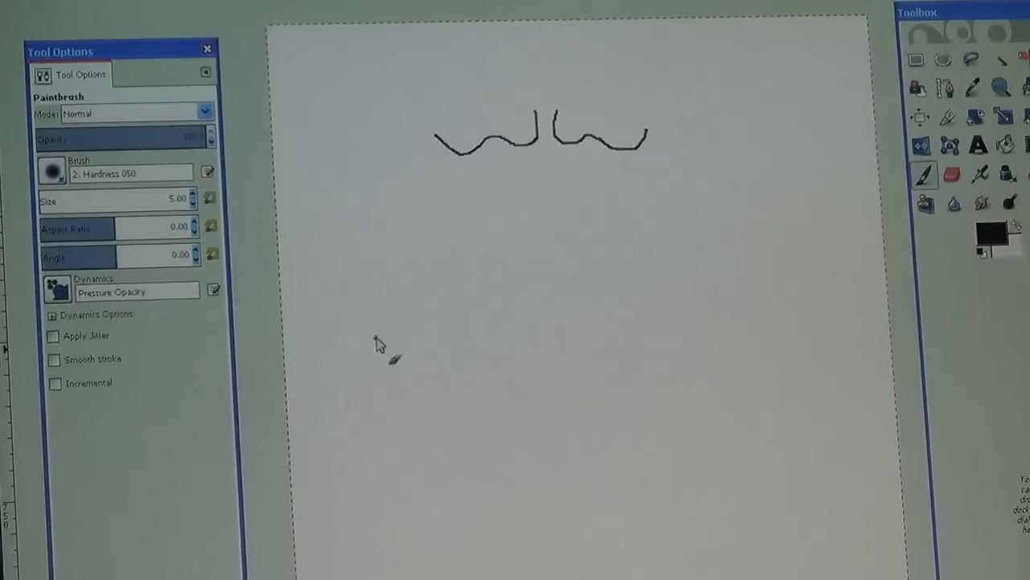
mouse_move(380, 330)
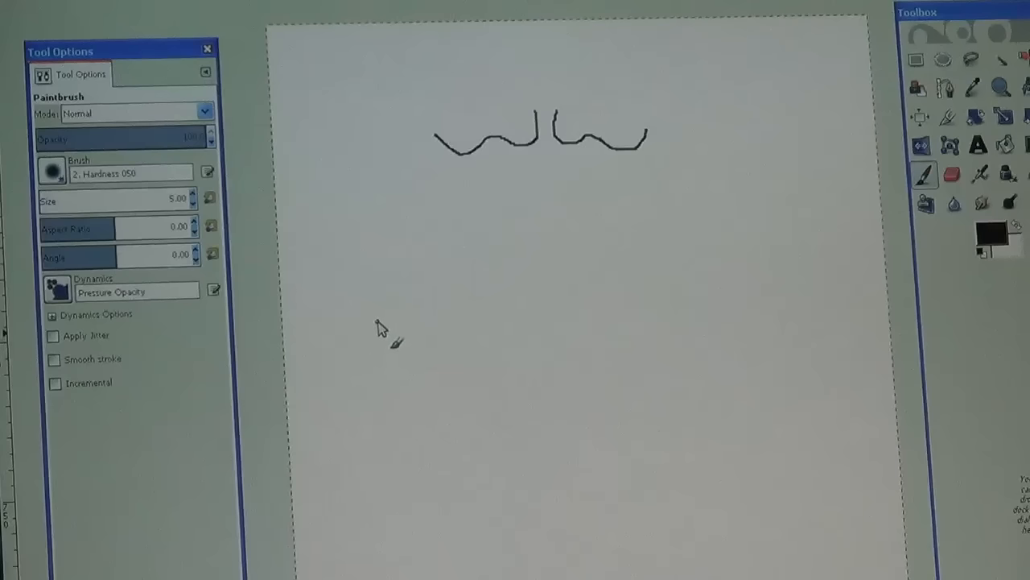
mouse_move(544, 177)
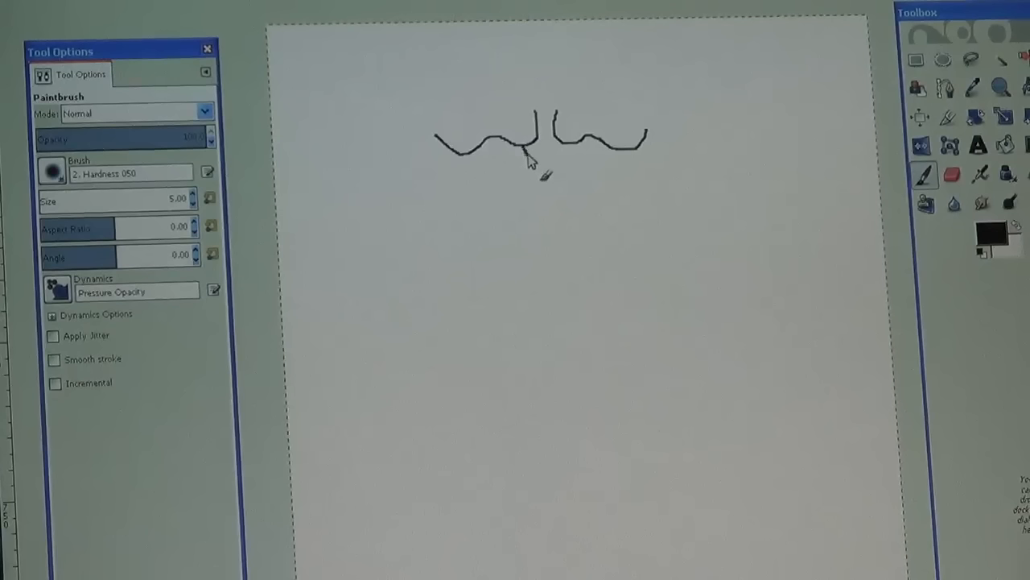
Step: Draw the left and right nose bridge lines descending from the brow
left_click_drag(535, 145, 550, 161)
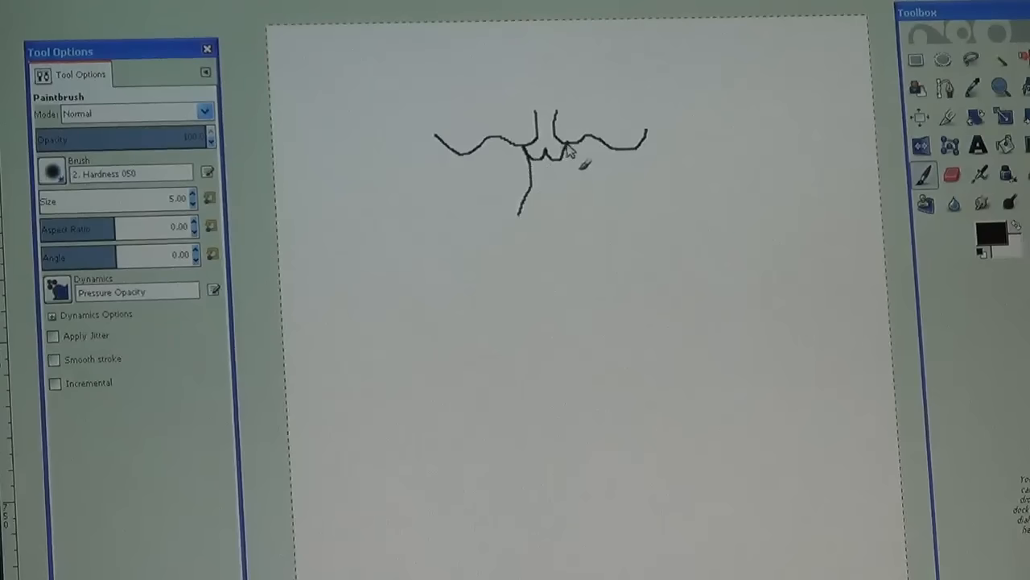
left_click_drag(563, 145, 588, 217)
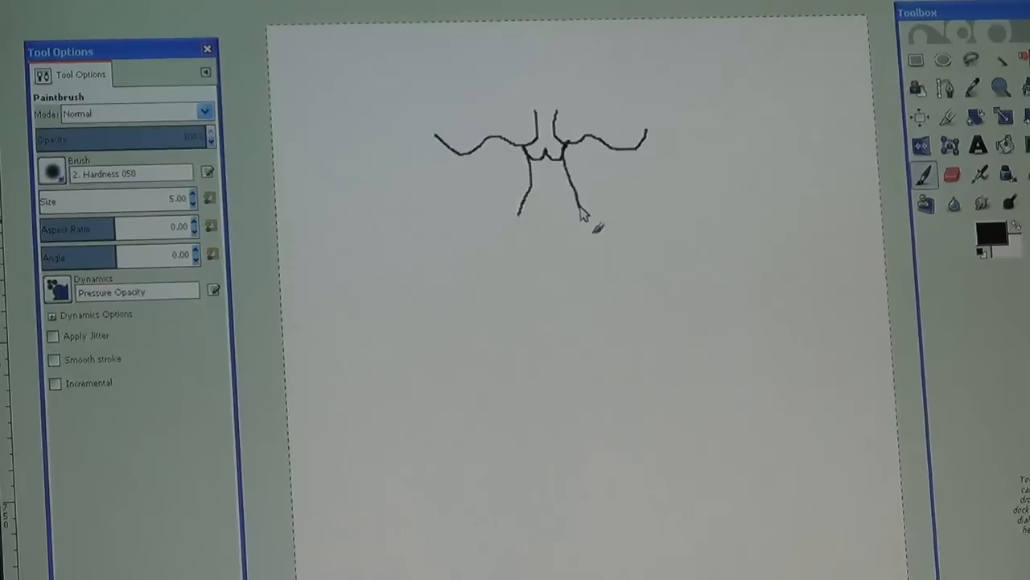
mouse_move(572, 250)
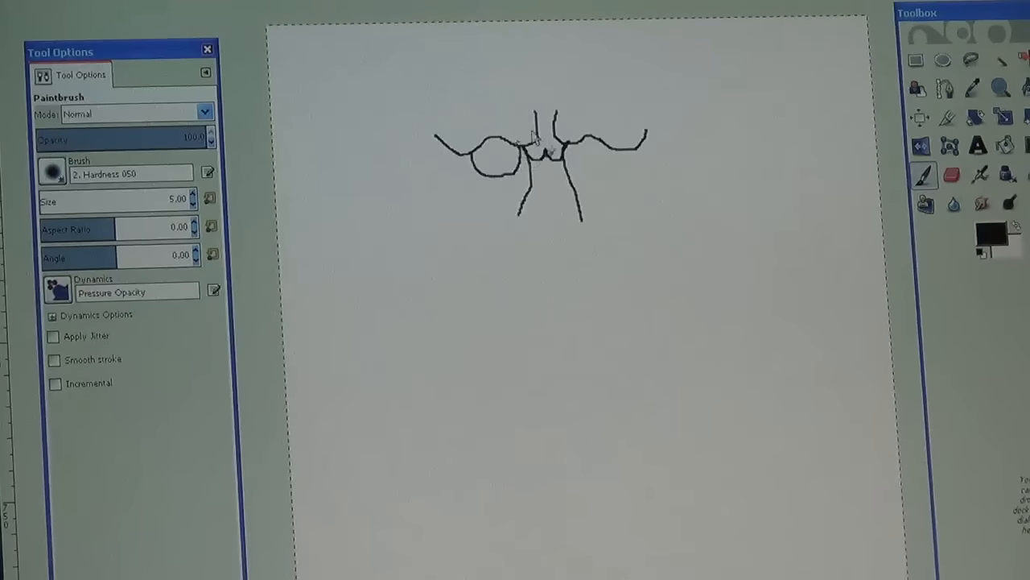
Step: Draw both round eye outlines under the brow and add a small pupil in each
left_click_drag(531, 142, 580, 161)
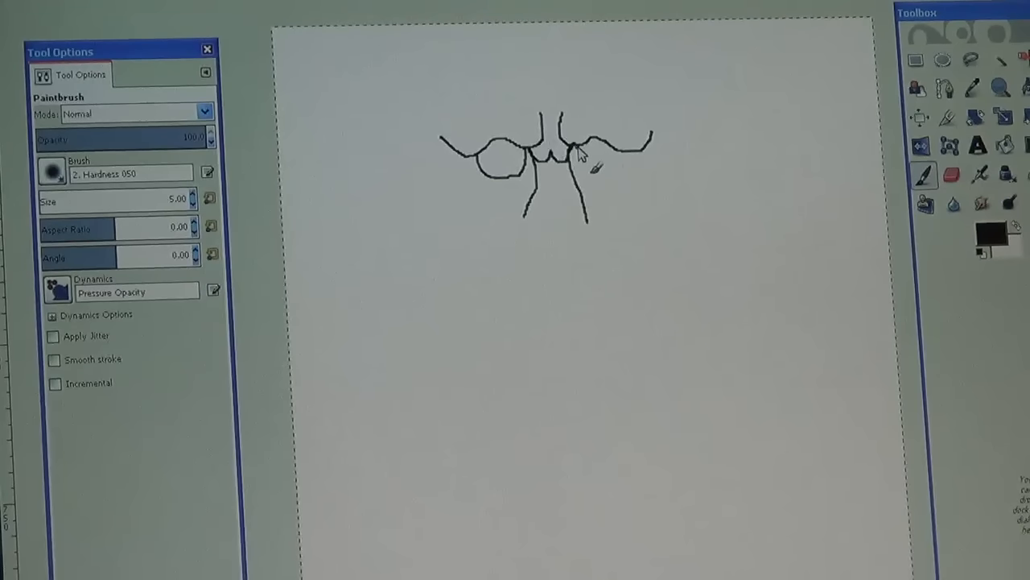
left_click_drag(579, 157, 644, 169)
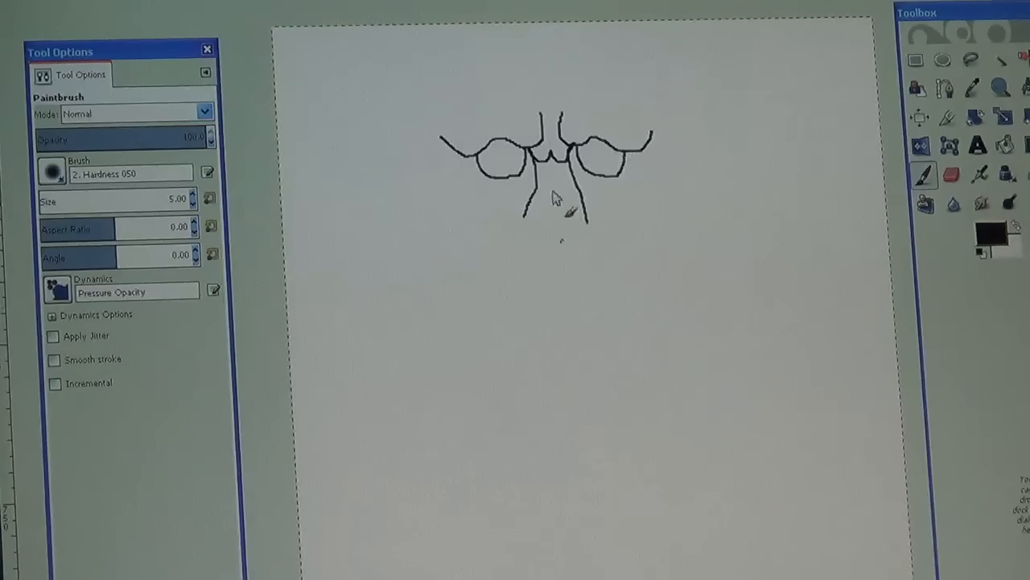
left_click_drag(563, 201, 625, 161)
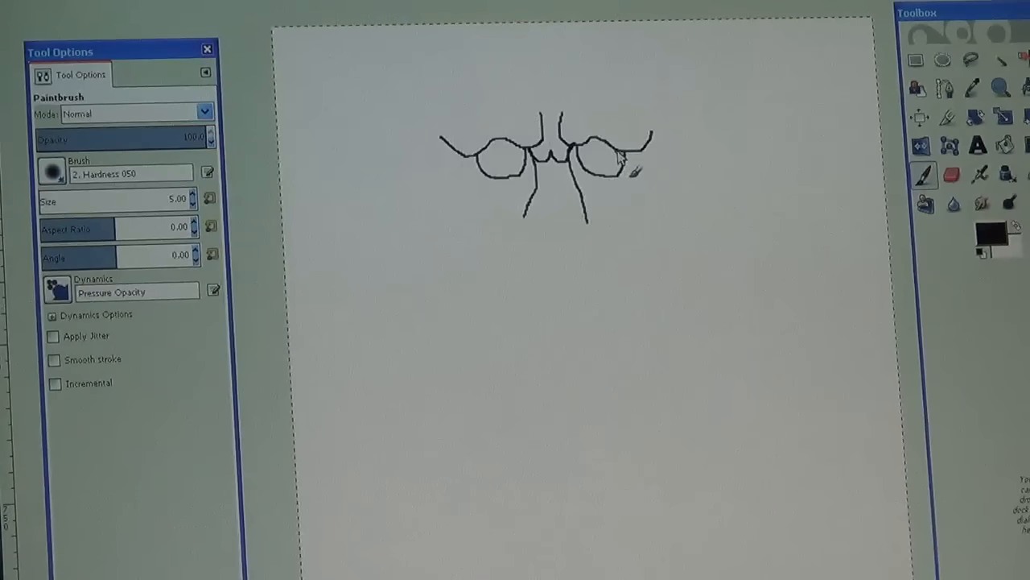
left_click_drag(628, 158, 612, 174)
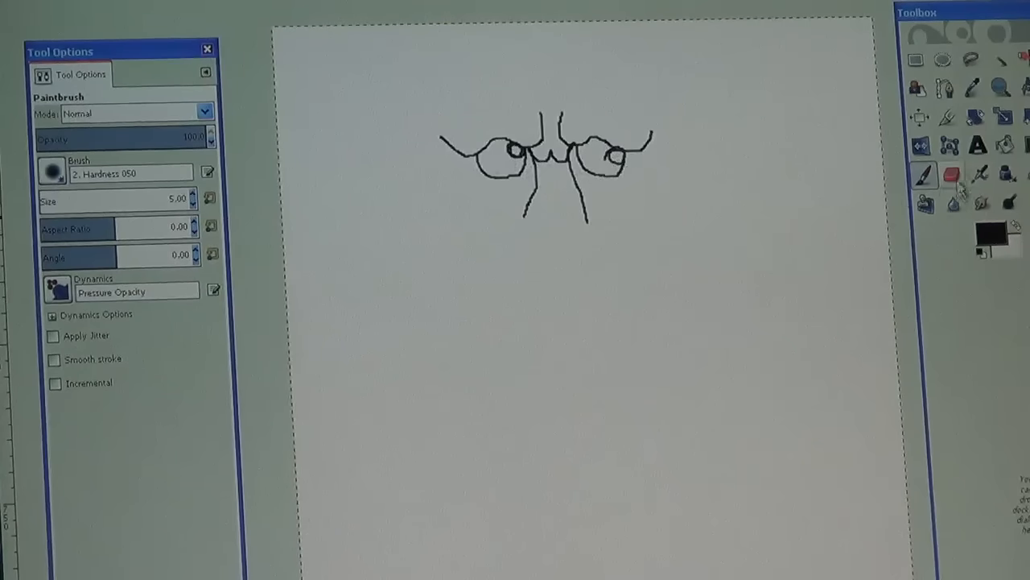
Step: Clean the nose bridge line ends with the eraser, then draw the large bulbous nose outline
left_click(952, 172)
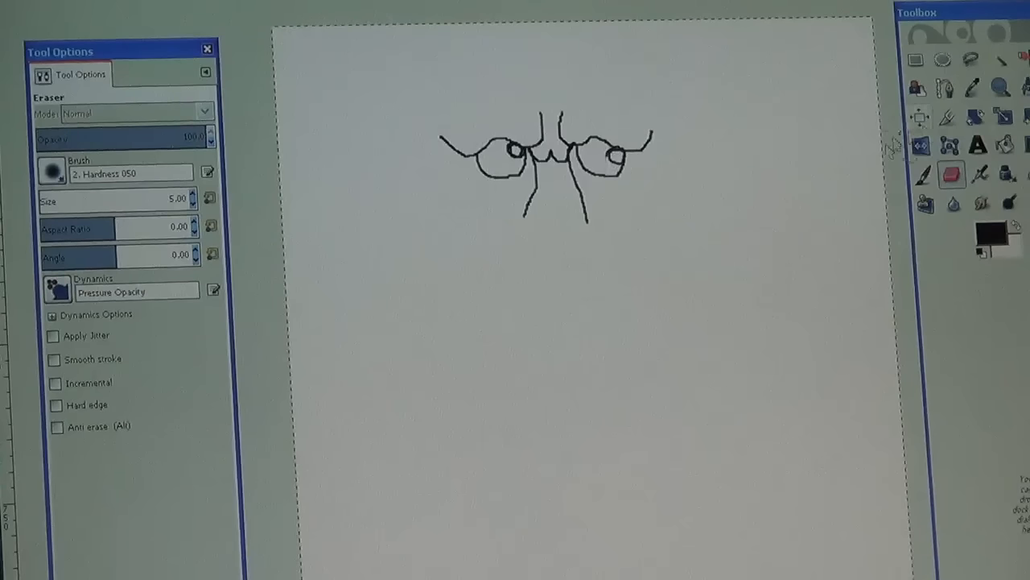
left_click(922, 174)
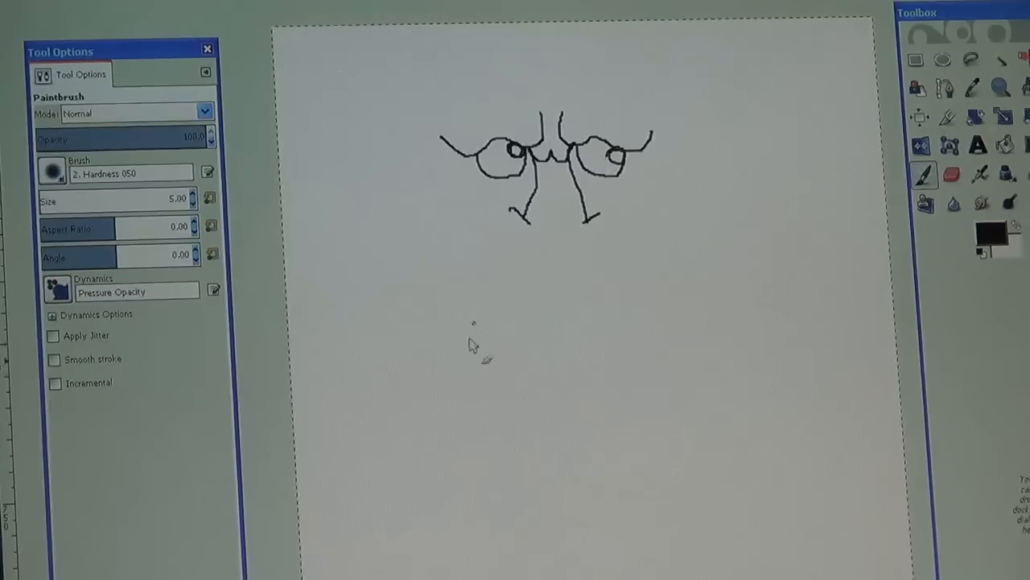
mouse_move(370, 539)
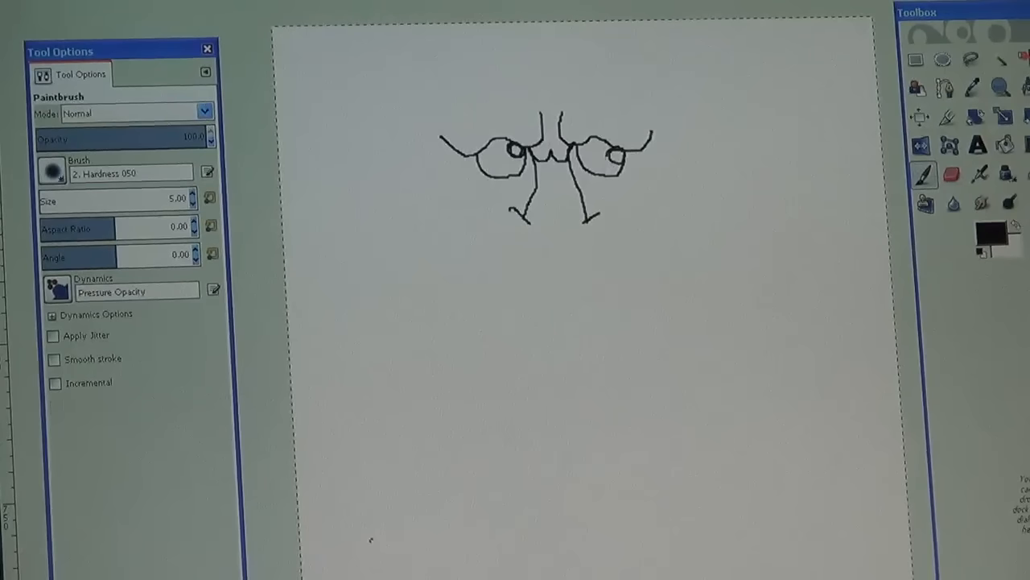
mouse_move(668, 206)
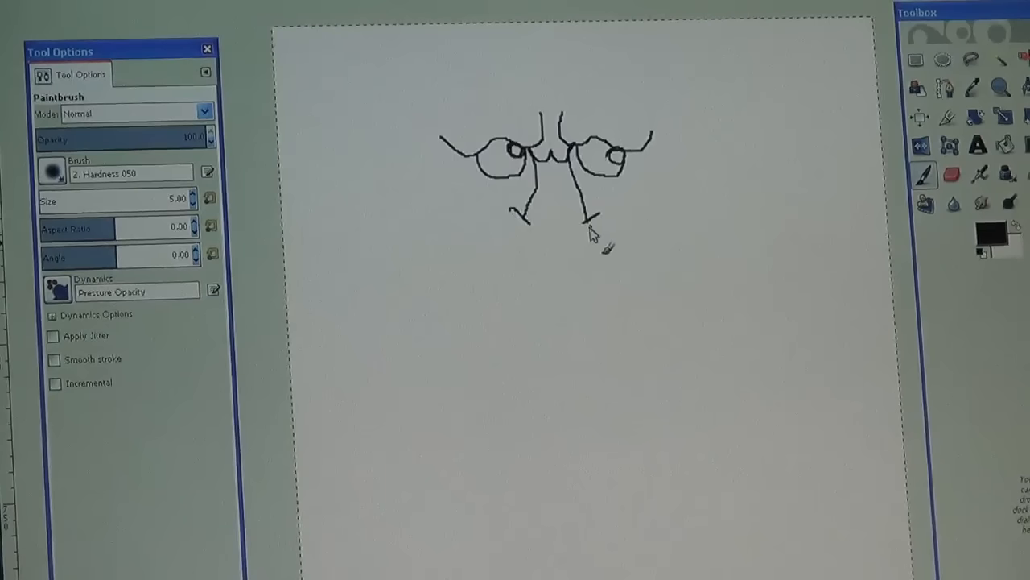
left_click_drag(592, 233, 636, 225)
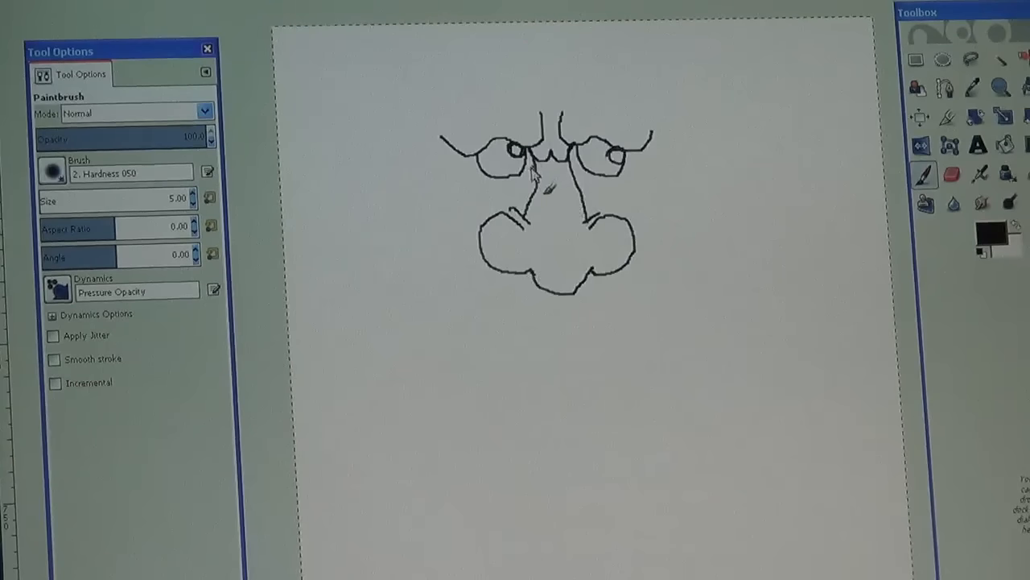
Step: Add wrinkle curves under both eyes and a wavy cheek line left of the nose
left_click_drag(523, 161, 499, 186)
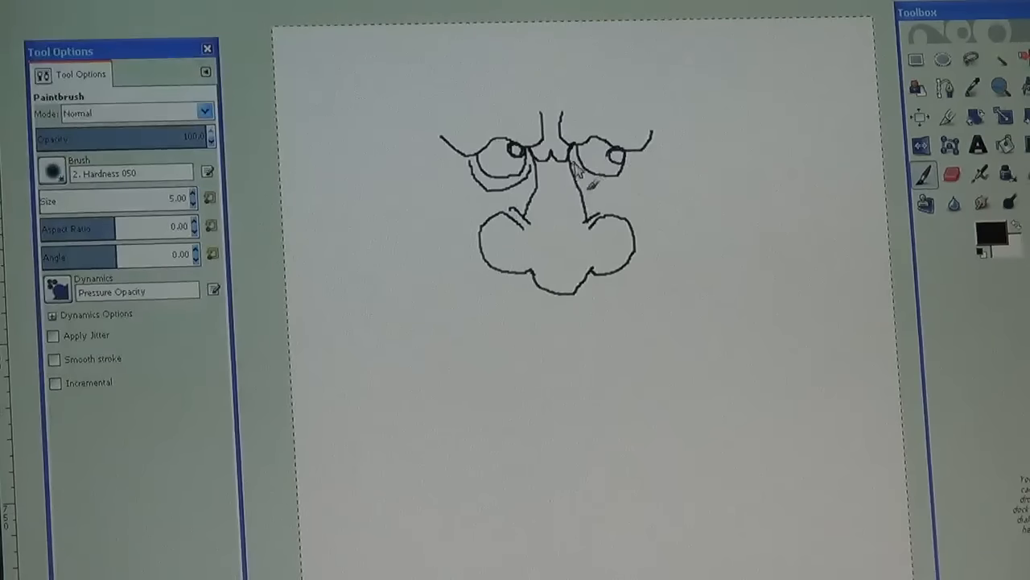
left_click_drag(576, 164, 644, 180)
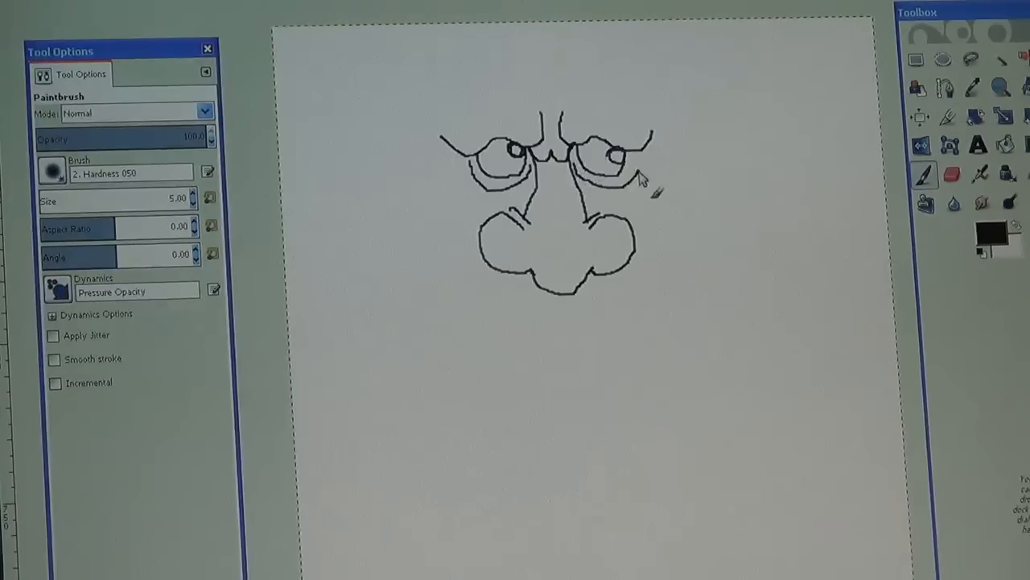
mouse_move(470, 261)
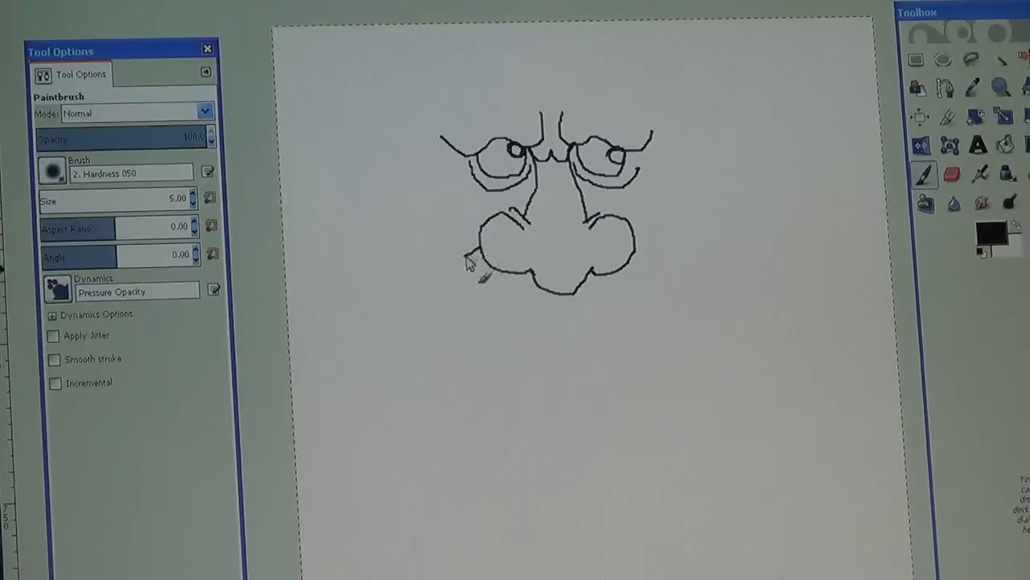
left_click_drag(475, 258, 403, 241)
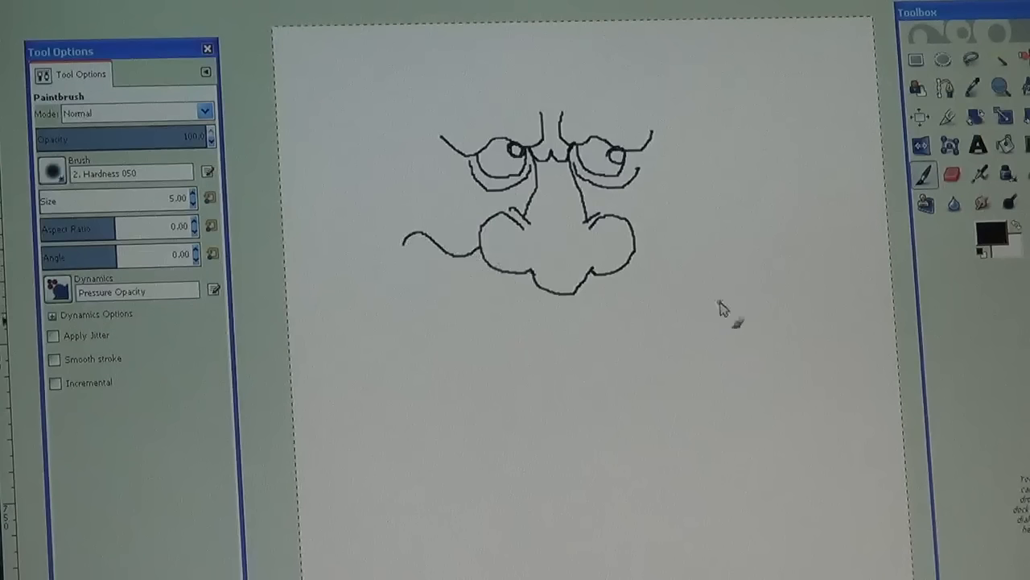
mouse_move(640, 248)
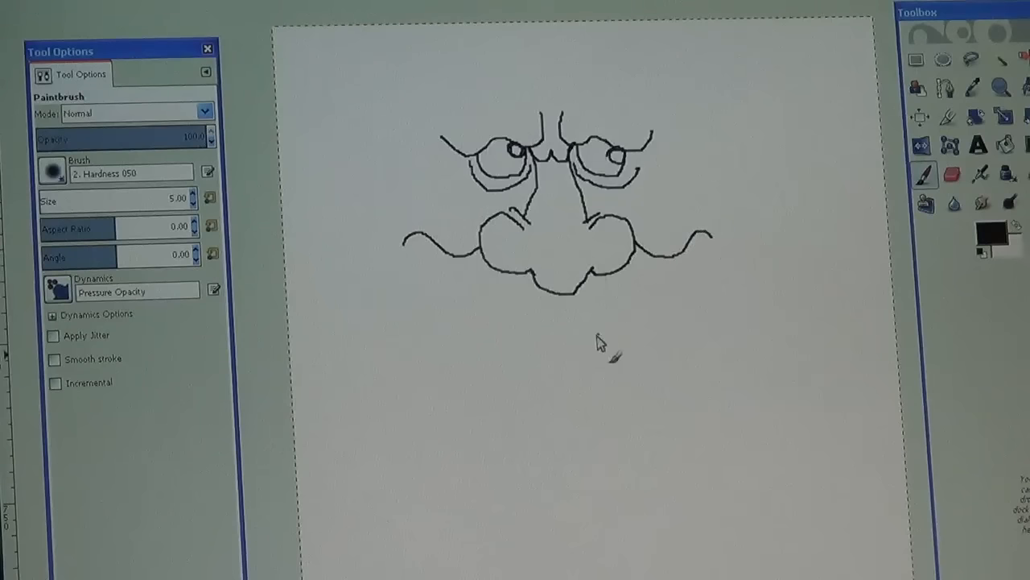
mouse_move(529, 341)
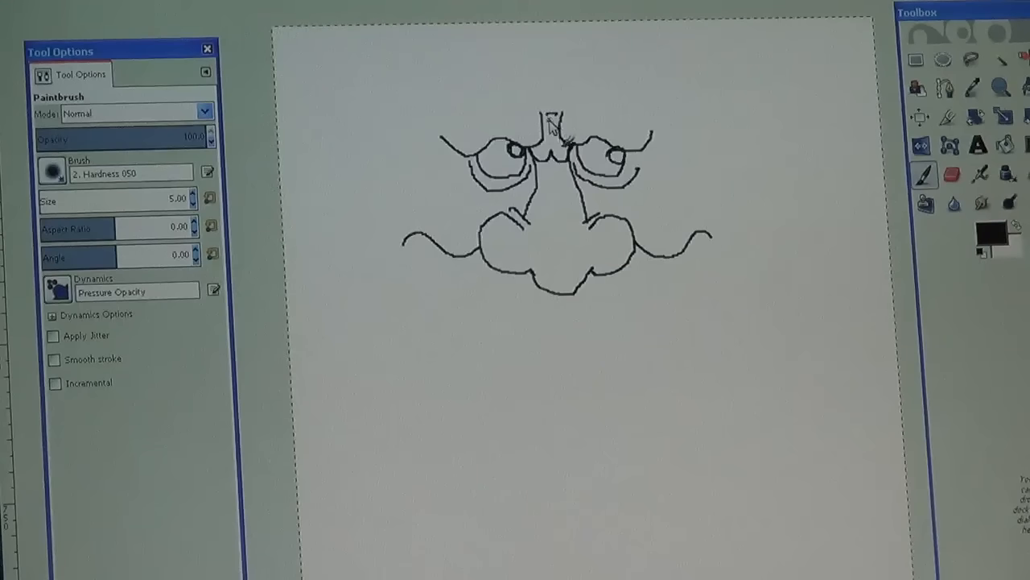
Step: Sketch crow's-feet creases beside the eyes and furrow lines across the forehead
left_click_drag(547, 129, 563, 148)
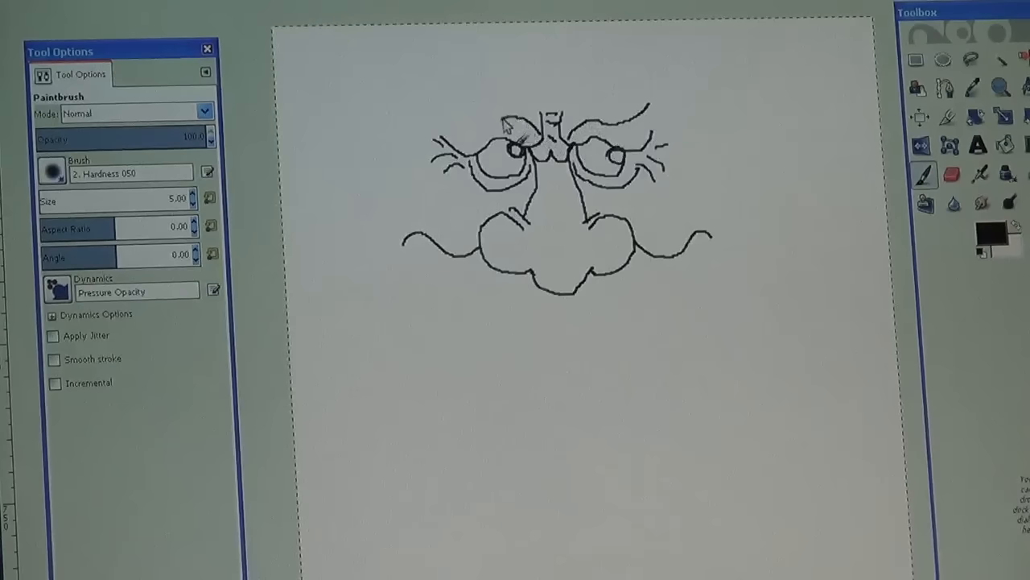
left_click_drag(523, 120, 454, 104)
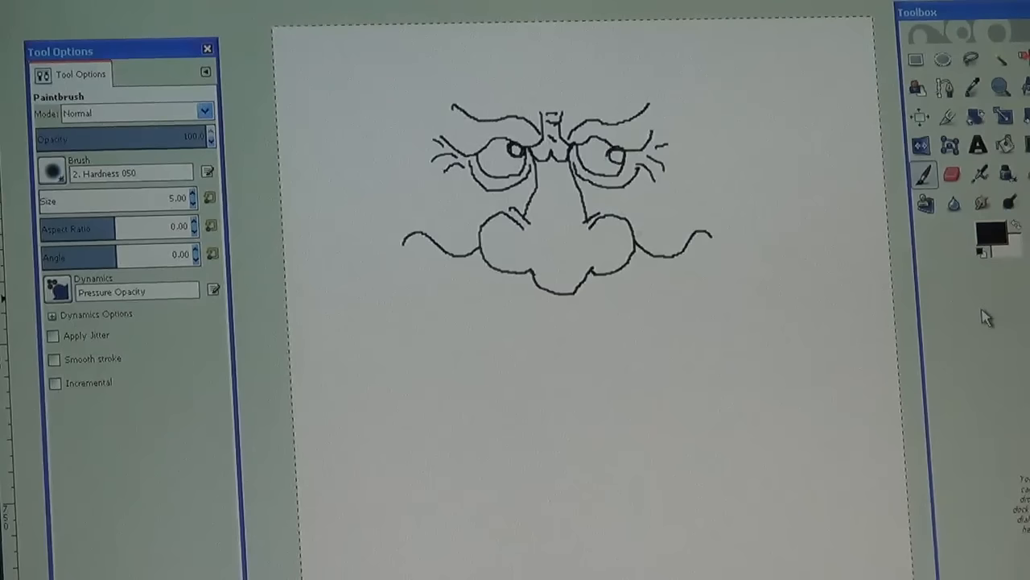
mouse_move(534, 314)
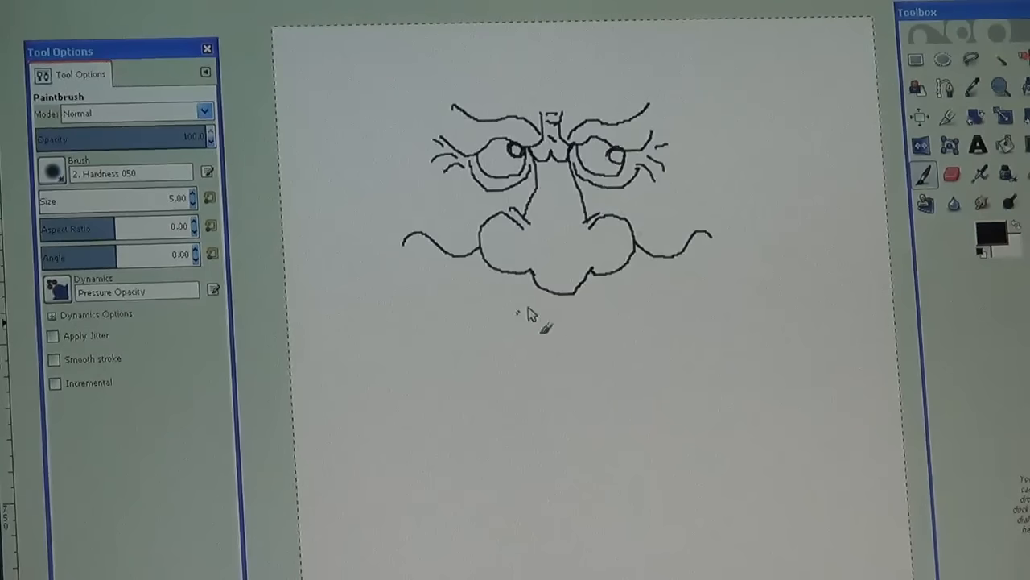
mouse_move(632, 322)
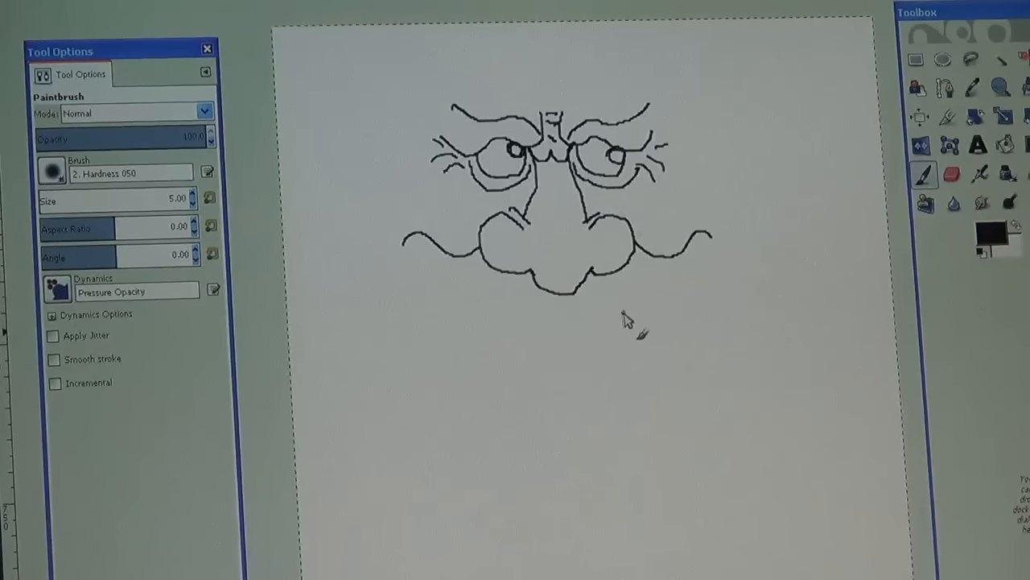
mouse_move(621, 313)
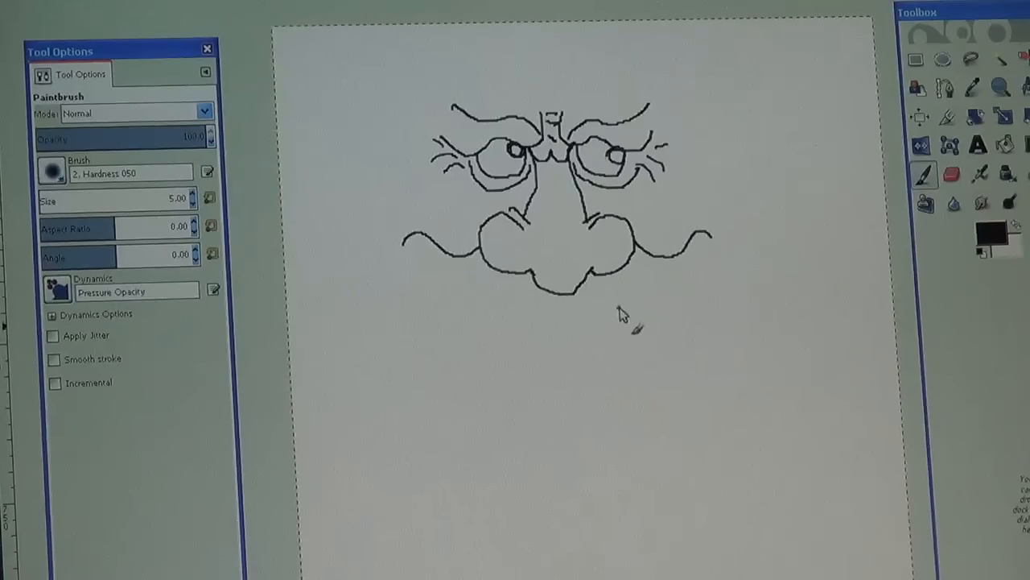
mouse_move(621, 305)
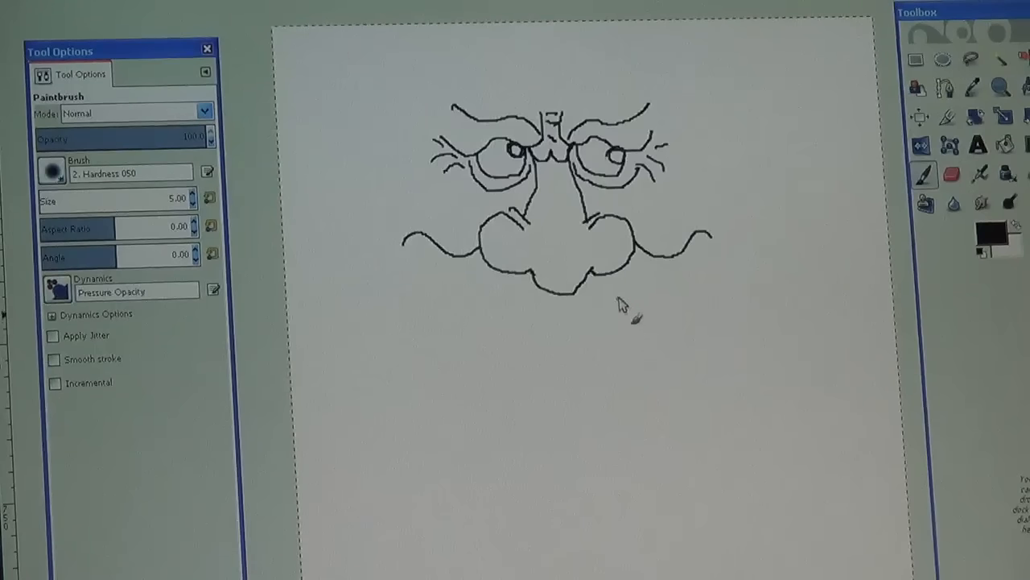
Step: Outline a wide open mouth below the nose with upper line, lower curve and closed corners
left_click_drag(612, 303, 692, 306)
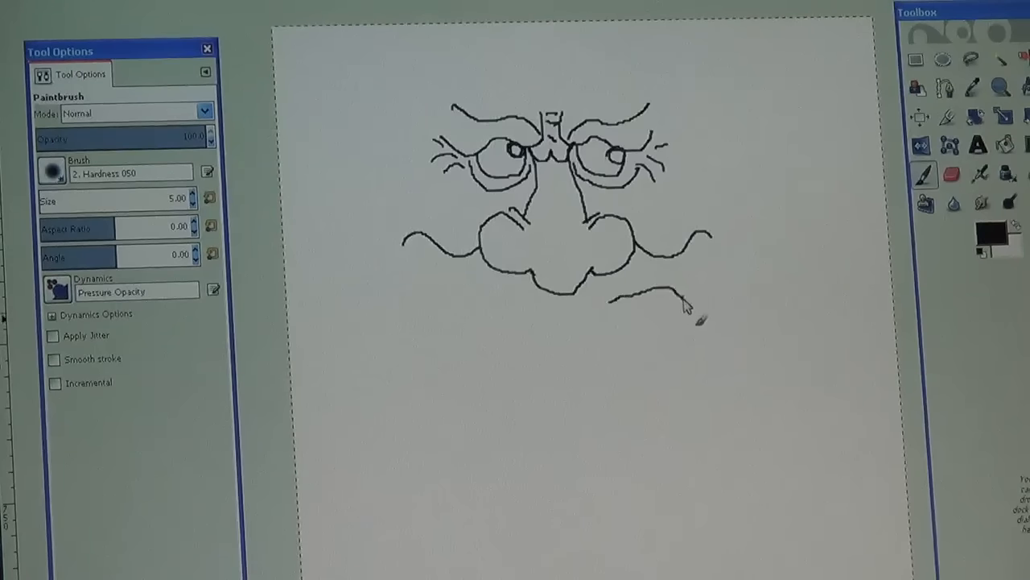
left_click_drag(689, 303, 583, 387)
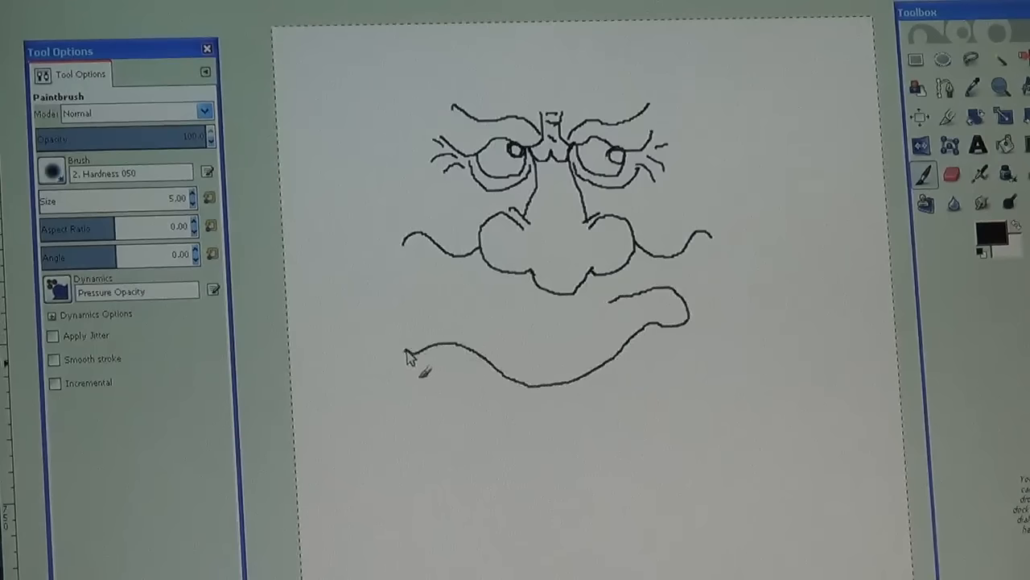
left_click_drag(410, 354, 500, 338)
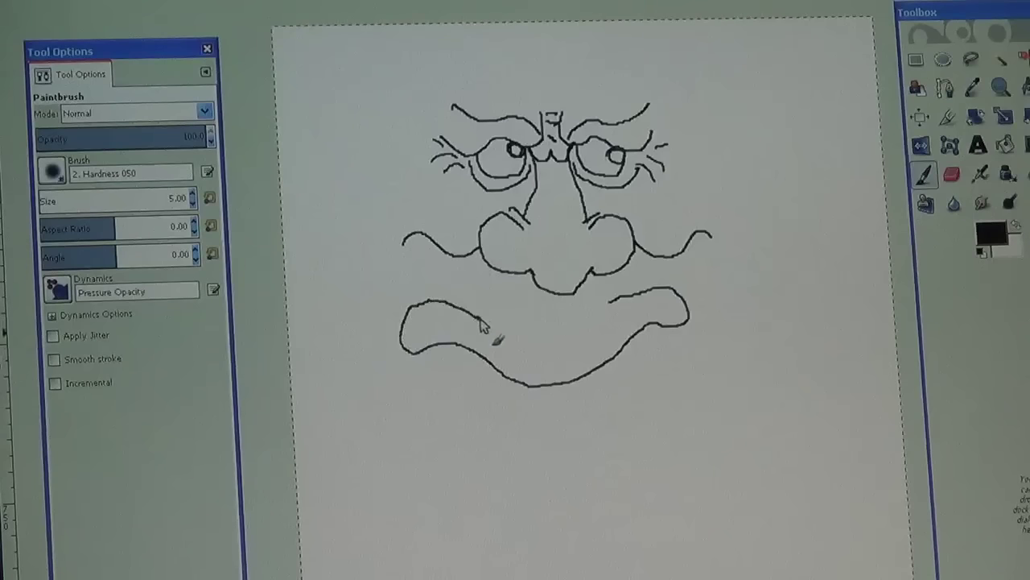
left_click_drag(483, 309, 612, 314)
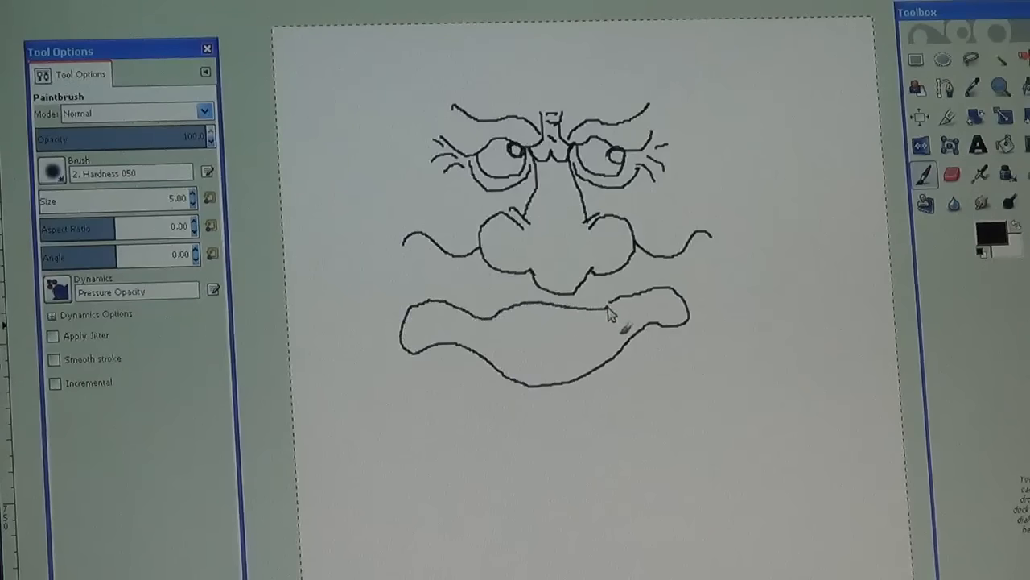
mouse_move(572, 464)
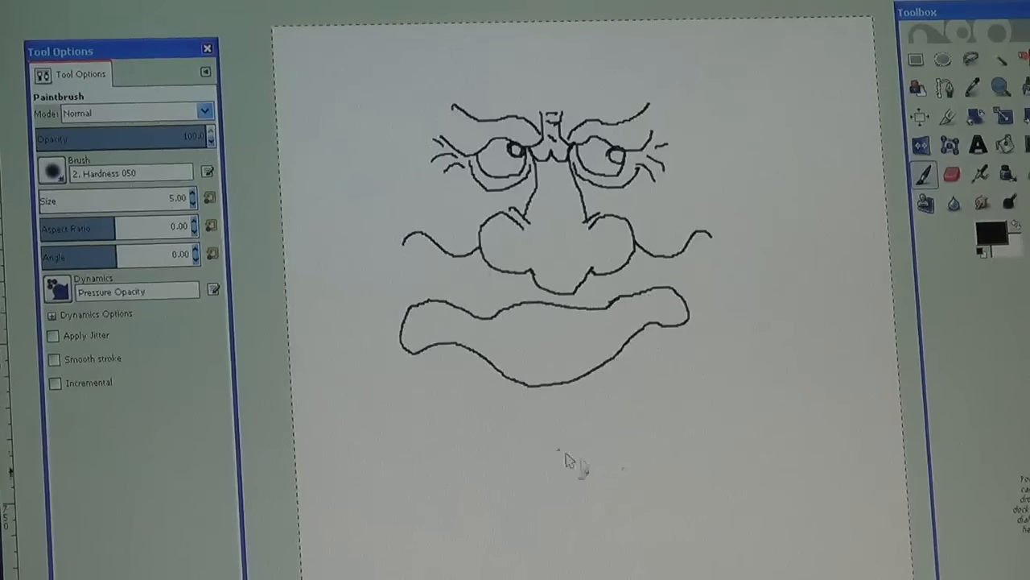
mouse_move(273, 461)
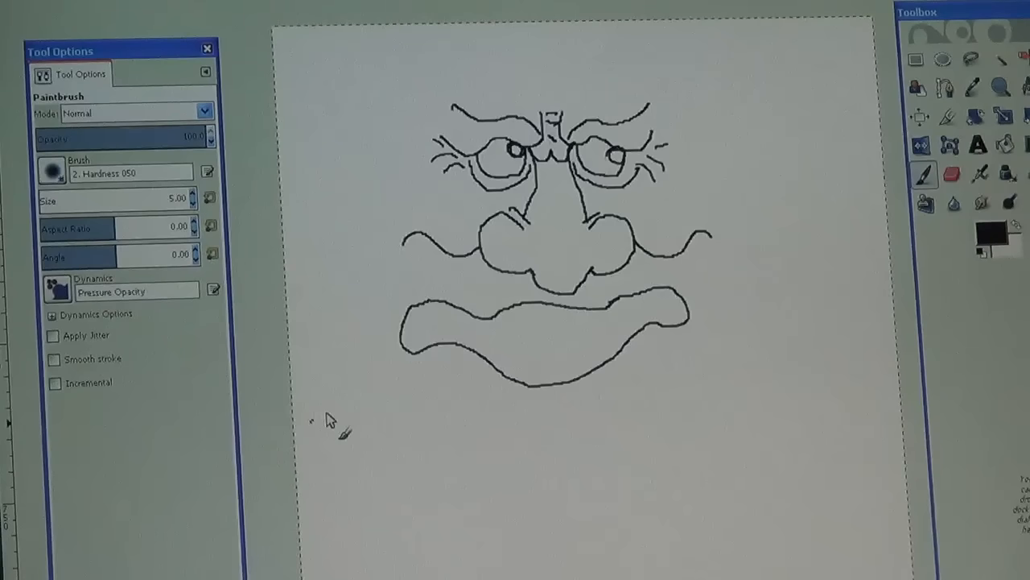
mouse_move(449, 396)
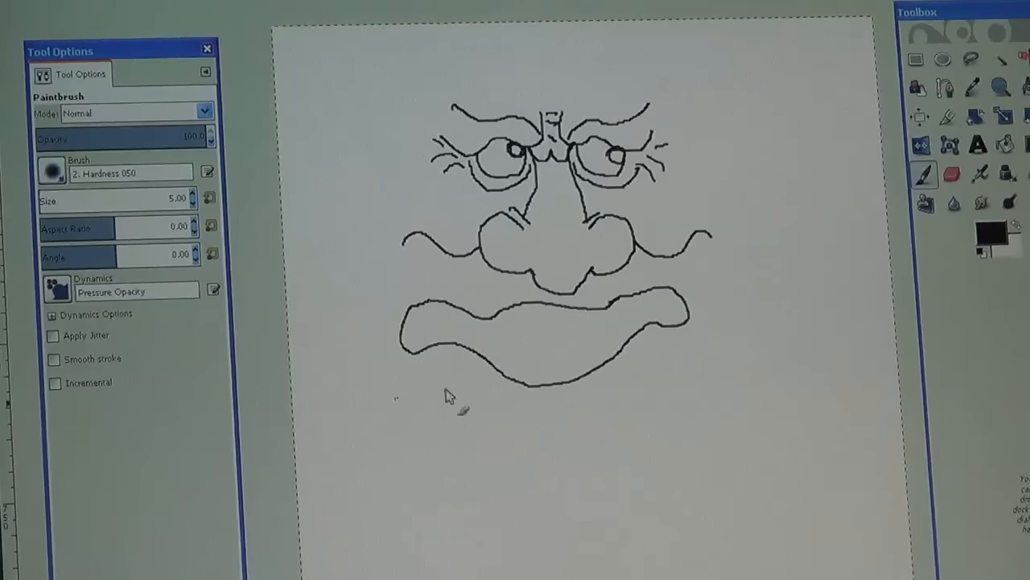
mouse_move(431, 312)
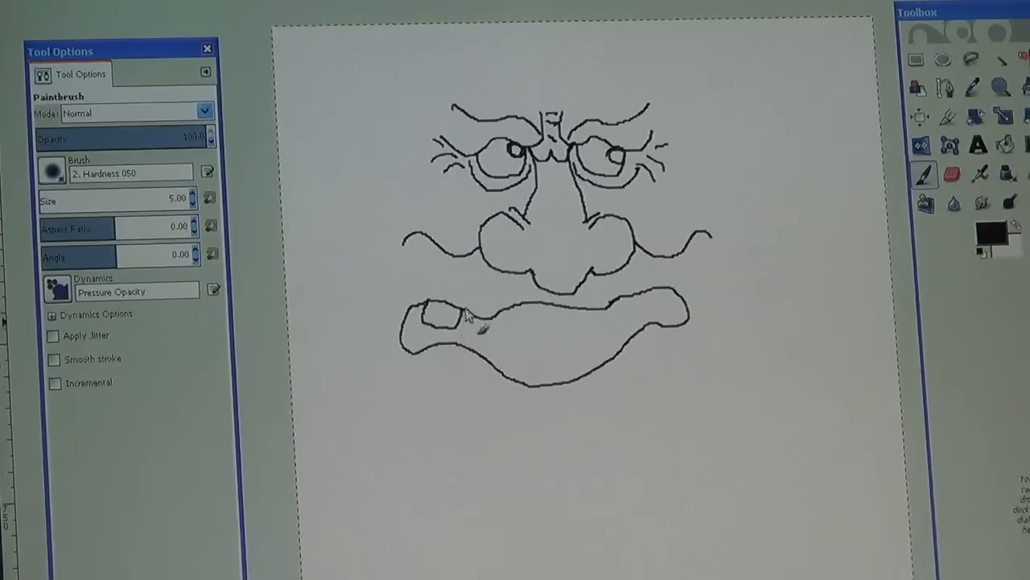
Step: Draw crooked blocky teeth along the top and bottom edges of the mouth
left_click_drag(458, 322, 507, 330)
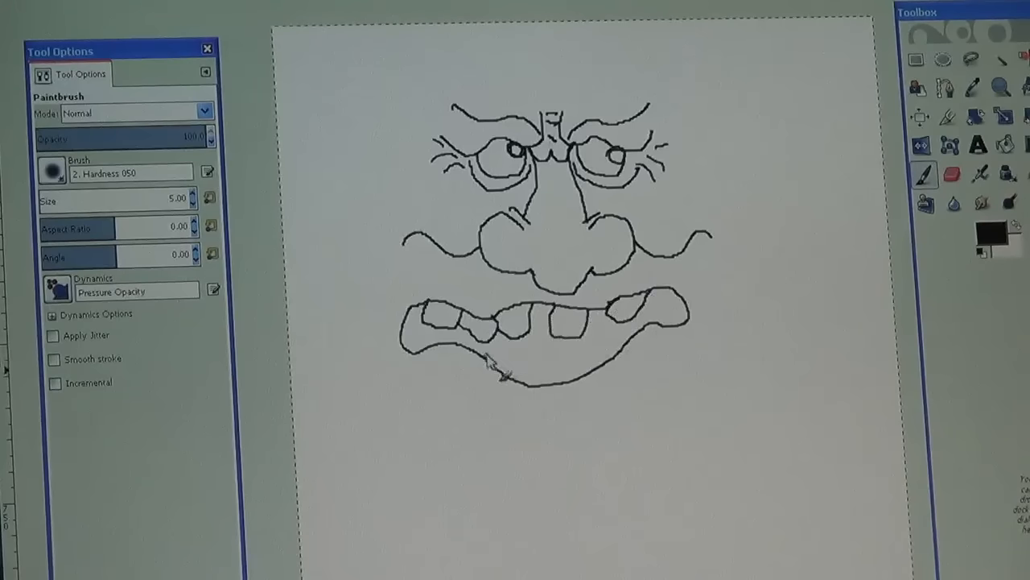
left_click_drag(496, 362, 523, 394)
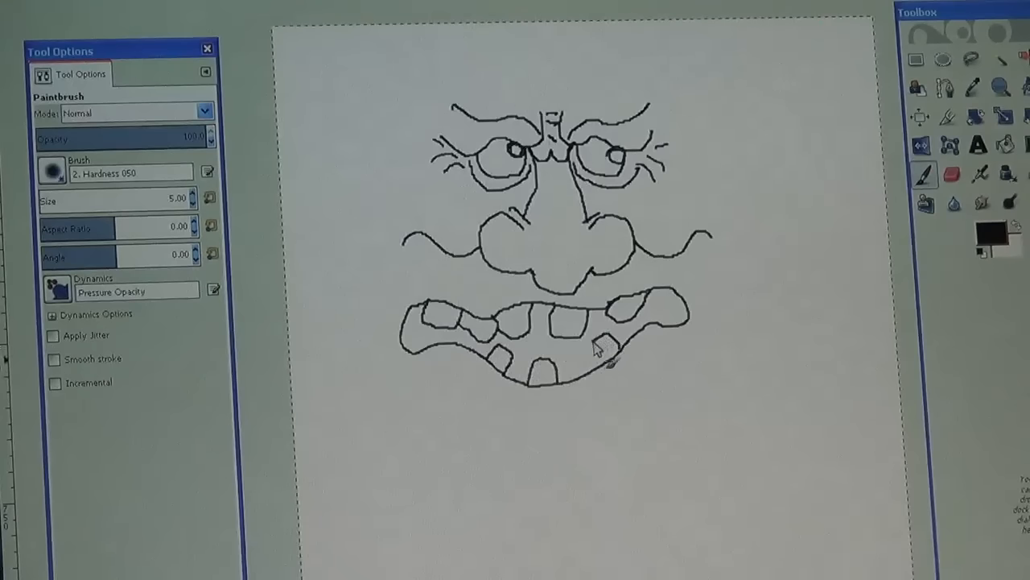
mouse_move(624, 354)
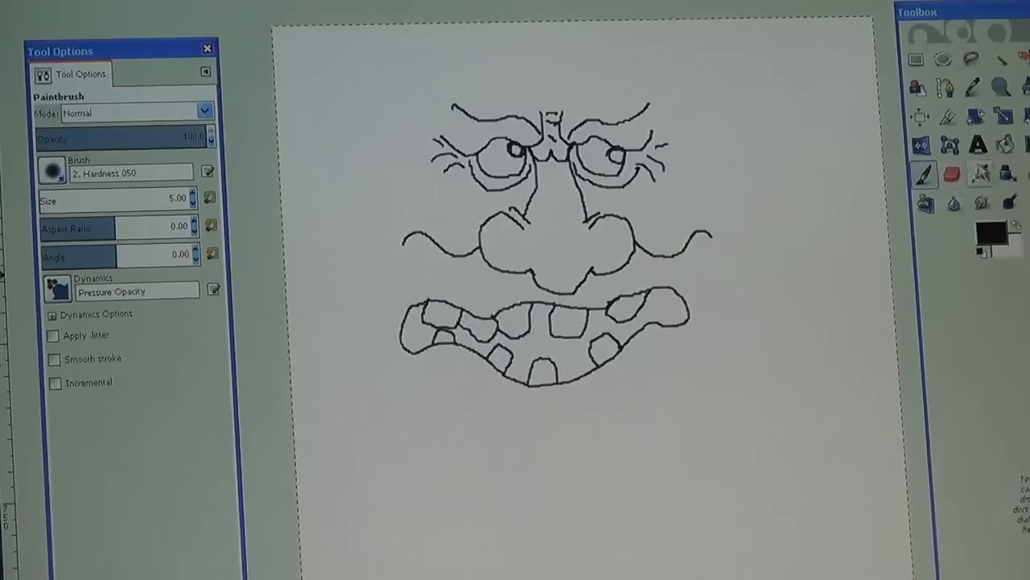
left_click(1004, 145)
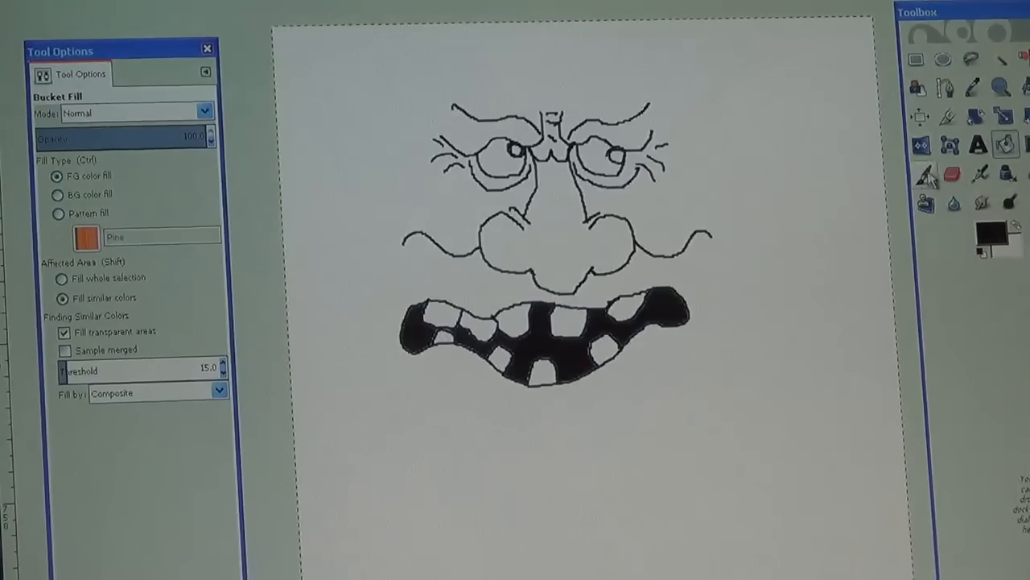
Step: Return to freehand drawing after filling the mouth interior black
left_click(924, 174)
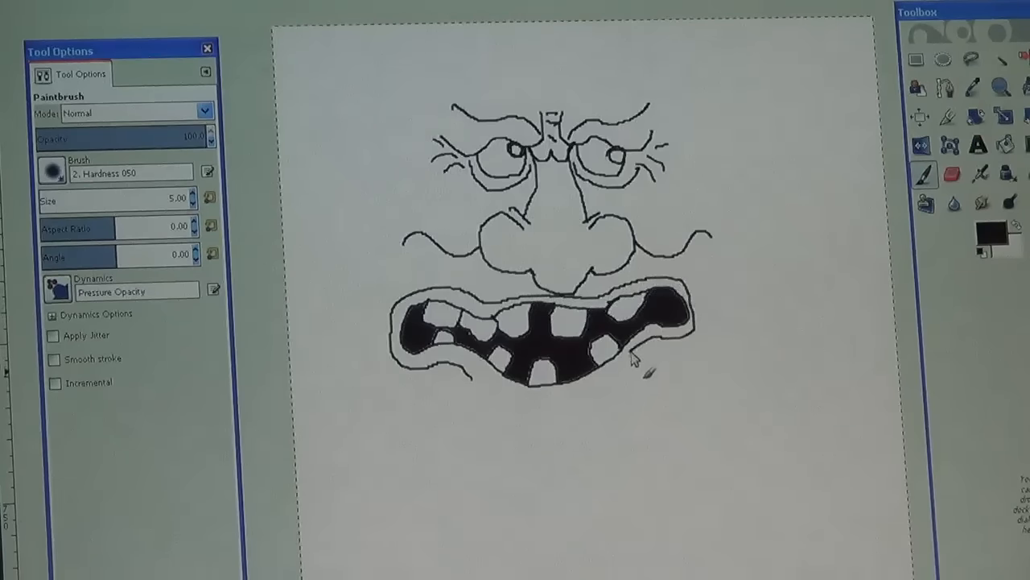
Step: Draw the thick outer lip contour around the blackened mouth
left_click_drag(636, 357, 528, 409)
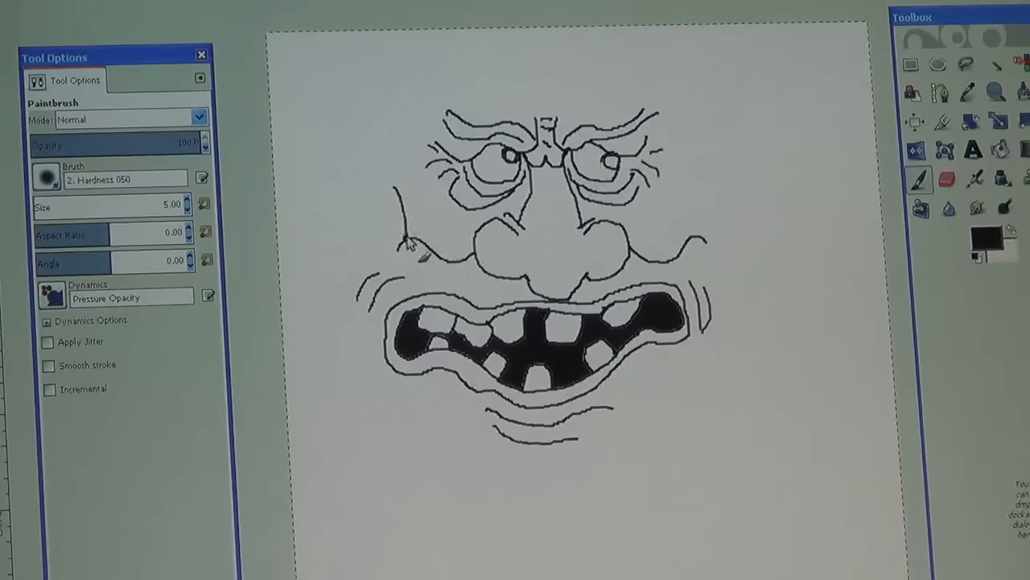
mouse_move(705, 193)
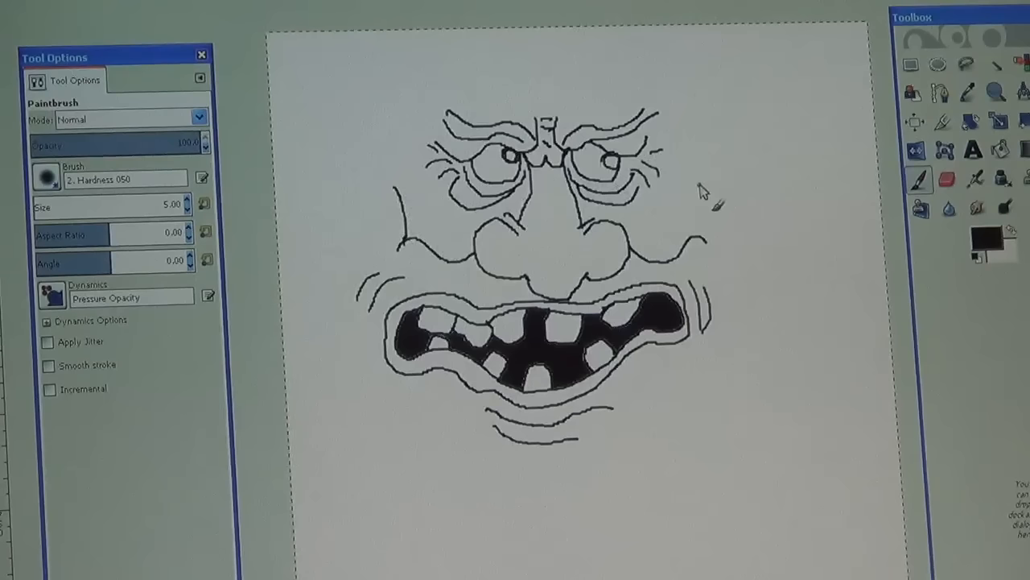
mouse_move(599, 248)
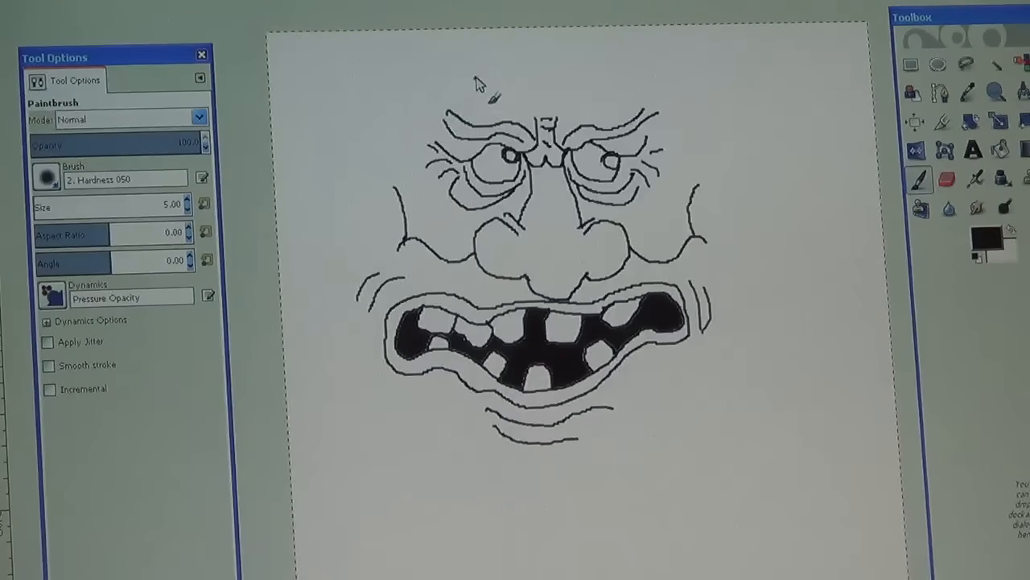
Step: Draw the left side of the head outline from above the forehead down toward the cheek
left_click_drag(480, 81, 402, 180)
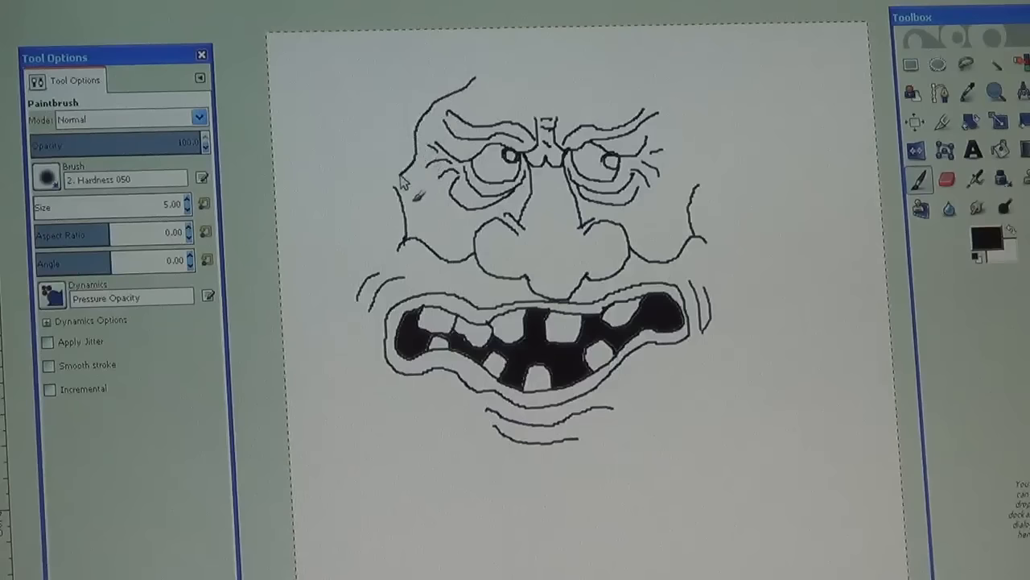
mouse_move(883, 265)
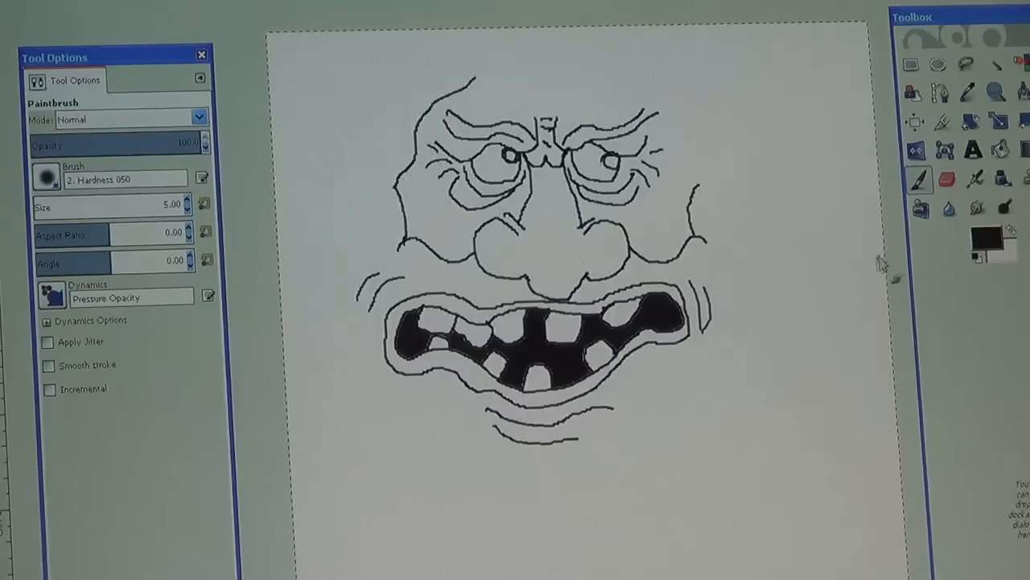
mouse_move(636, 88)
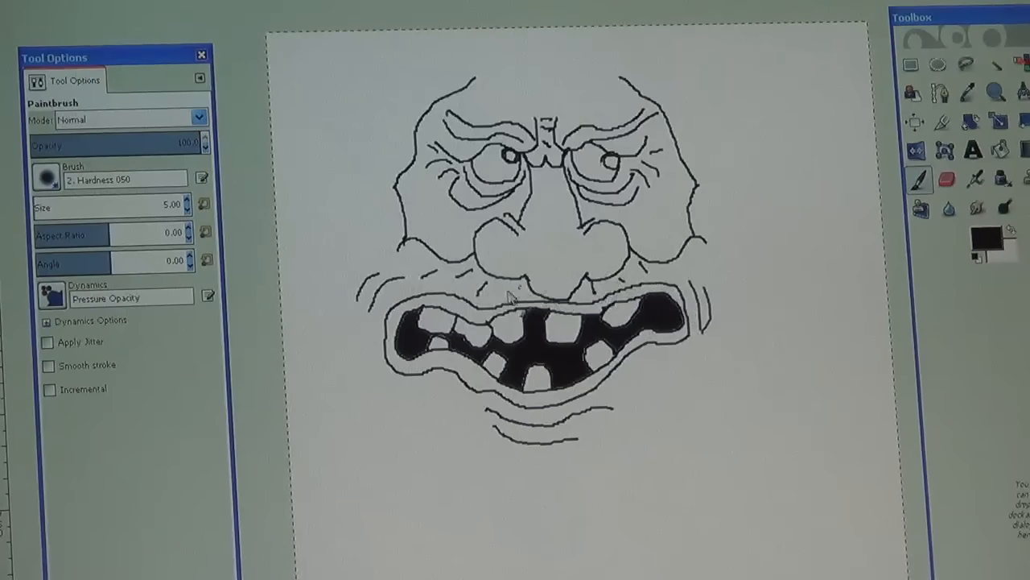
mouse_move(740, 298)
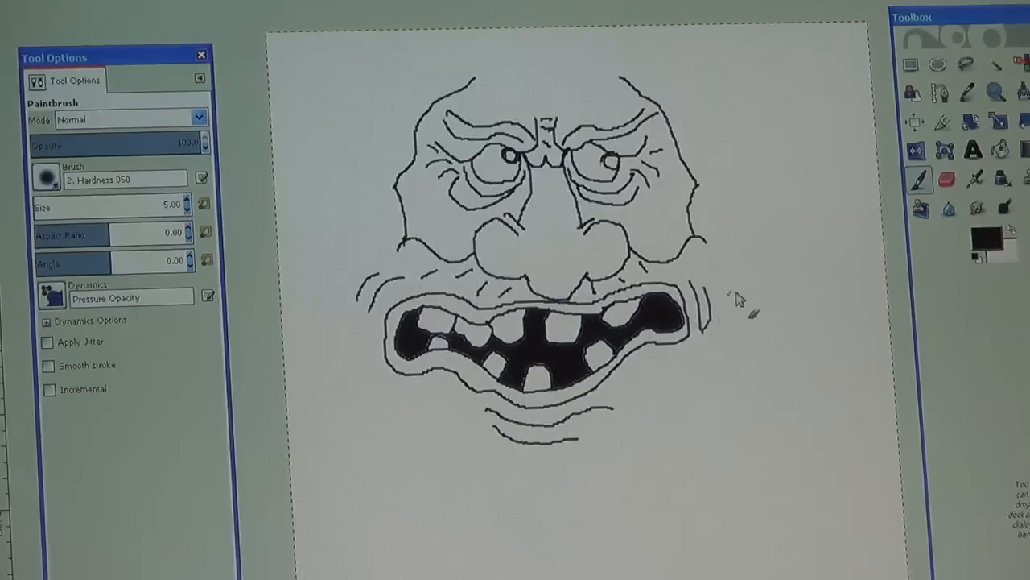
mouse_move(427, 211)
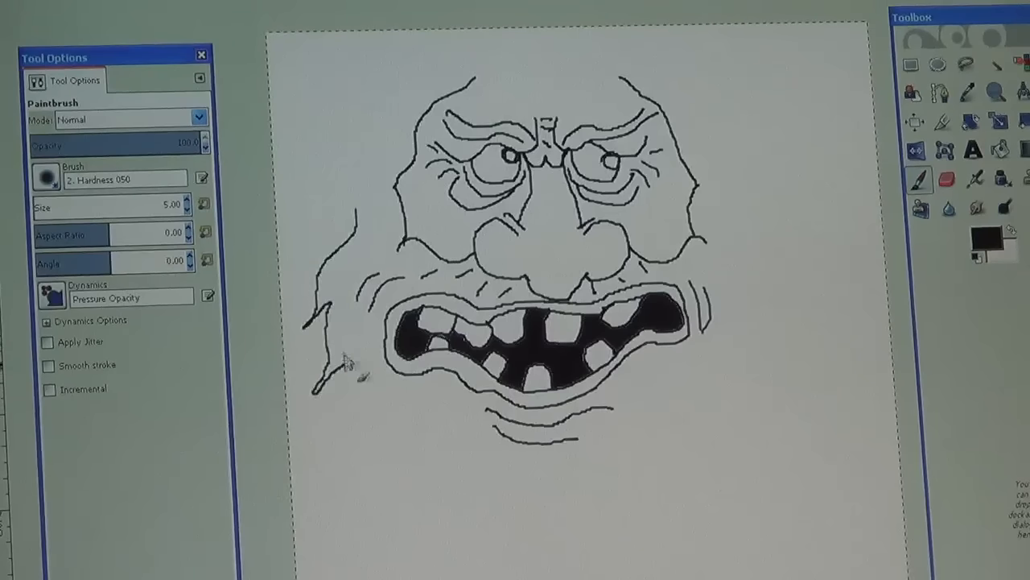
Step: Sketch the wavy beard edges down the left side and starting down the right side of the face
left_click_drag(346, 354, 362, 442)
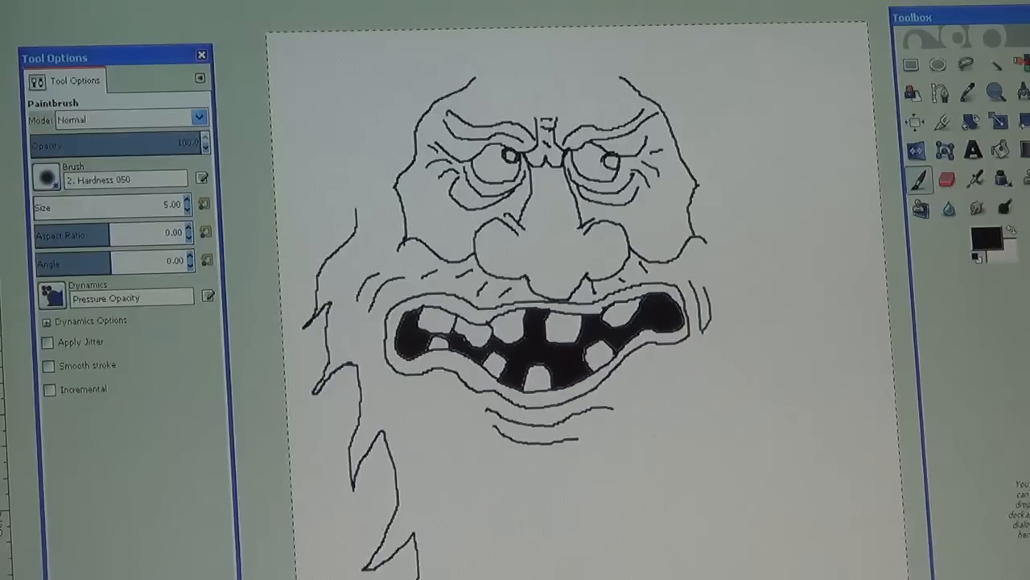
mouse_move(840, 503)
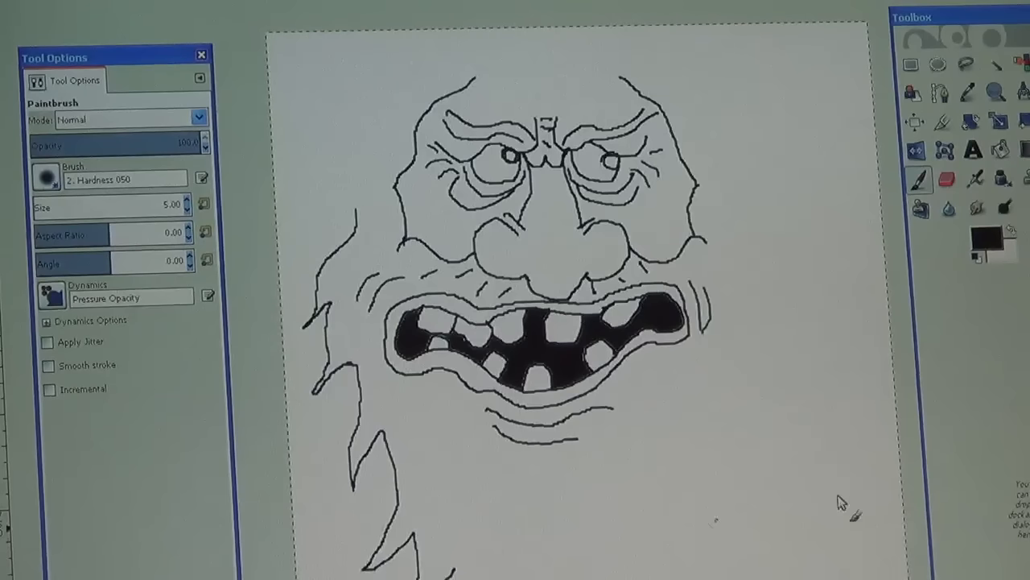
left_click_drag(728, 190, 785, 319)
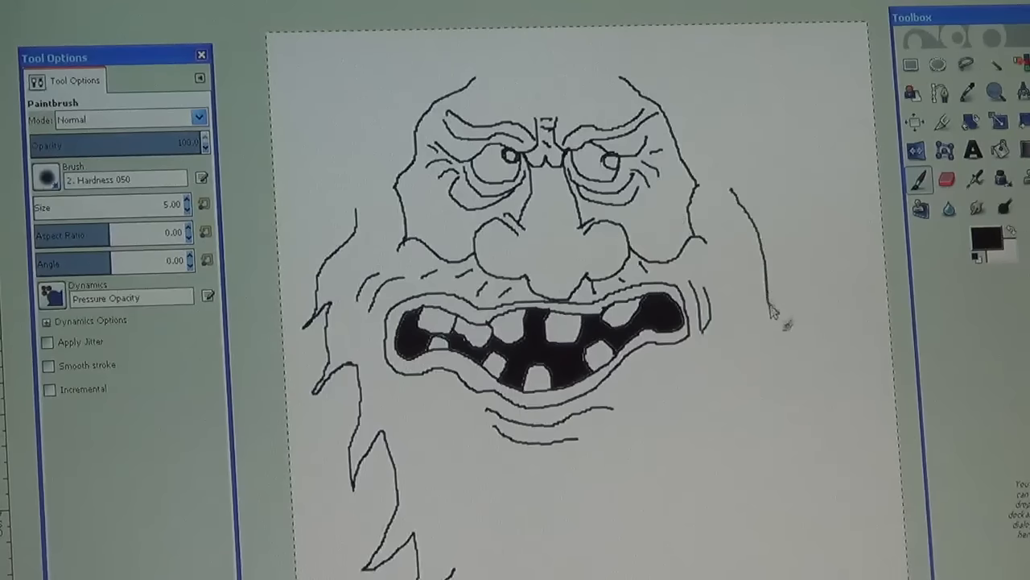
left_click_drag(786, 313, 741, 418)
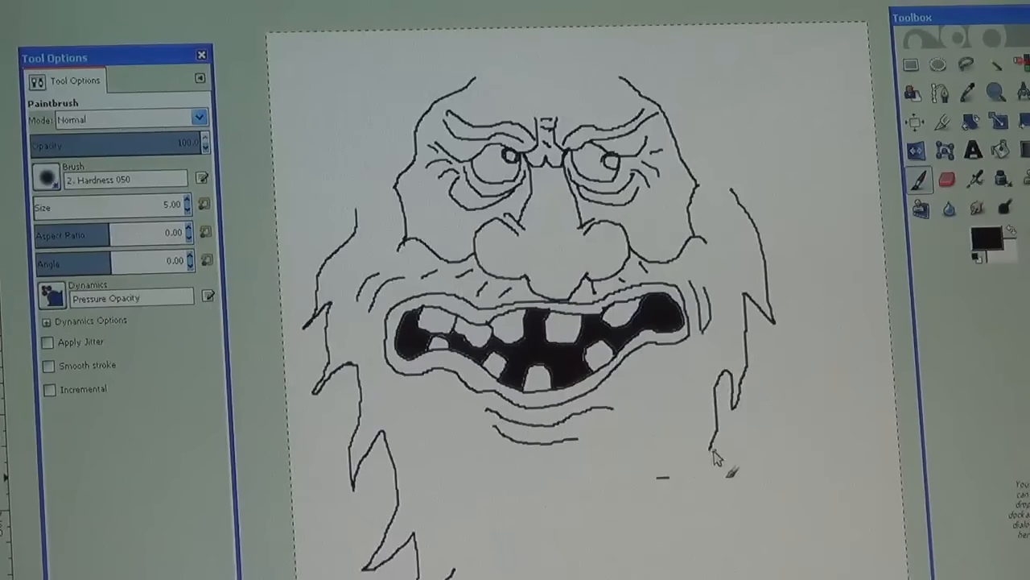
mouse_move(696, 470)
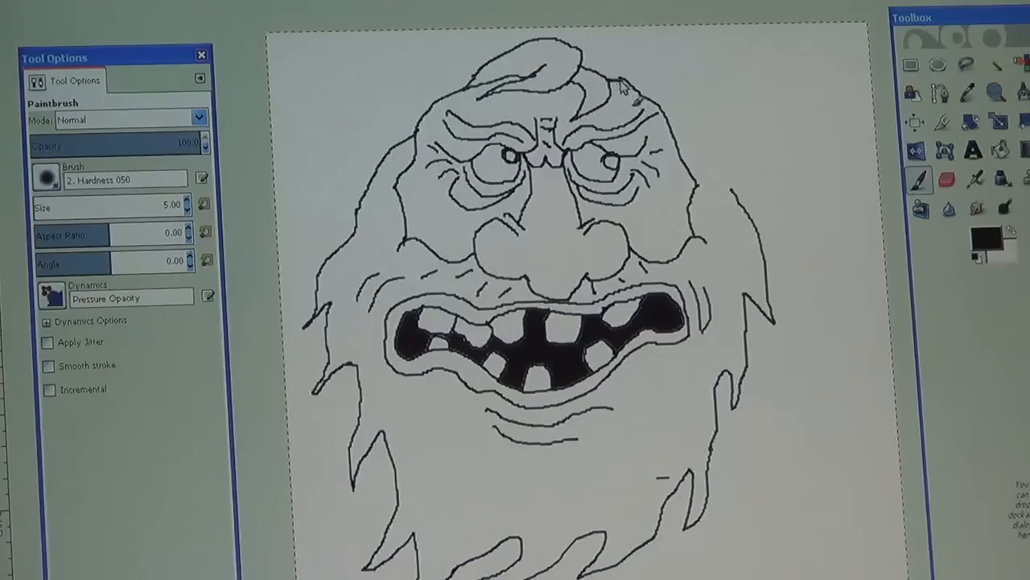
mouse_move(717, 209)
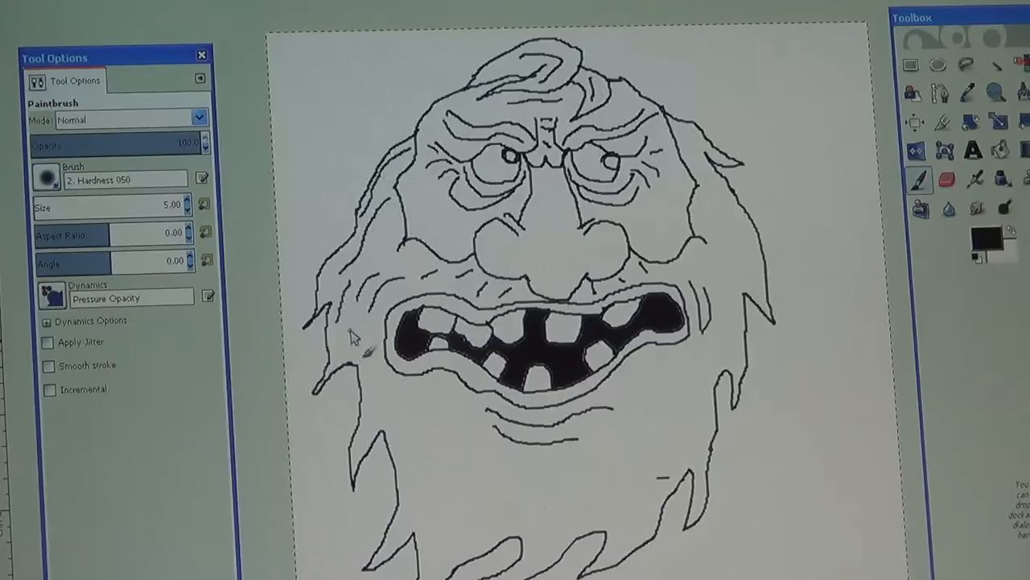
mouse_move(427, 431)
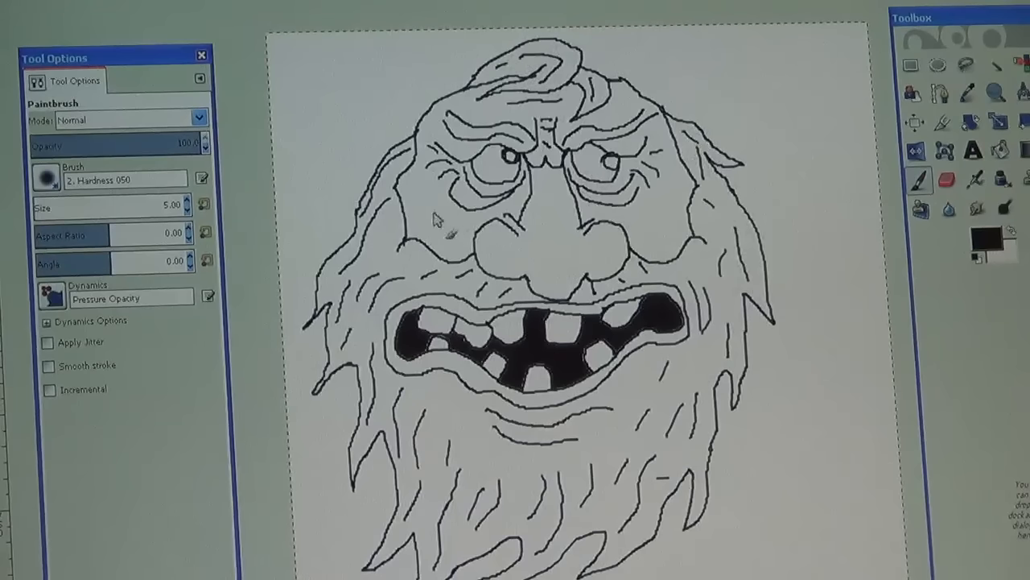
mouse_move(663, 201)
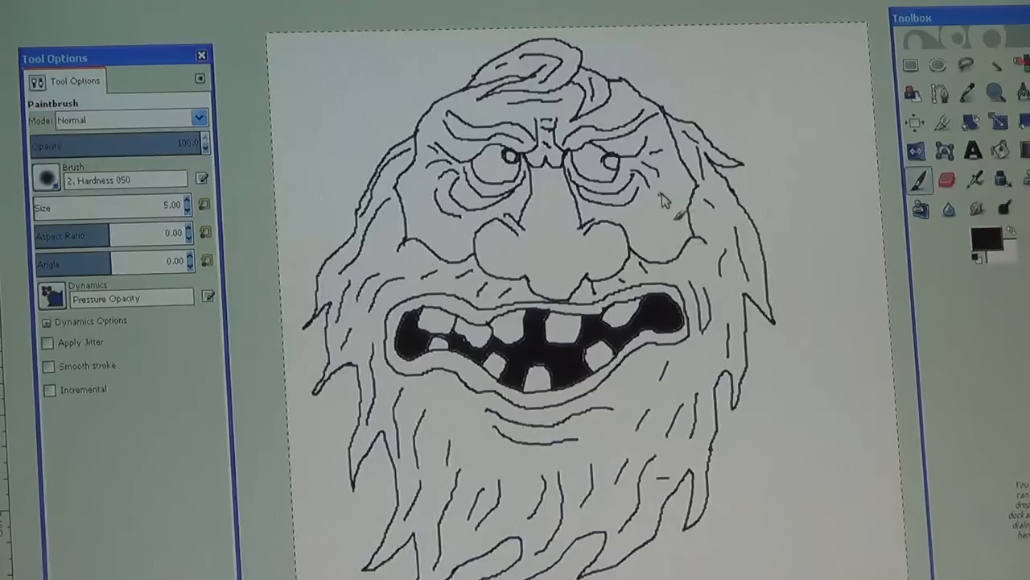
mouse_move(673, 228)
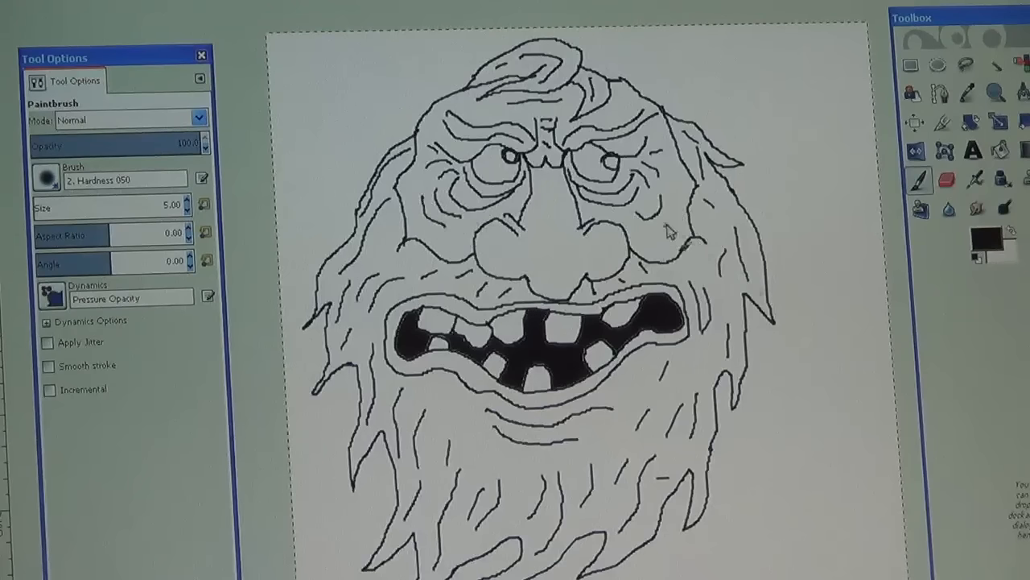
mouse_move(802, 197)
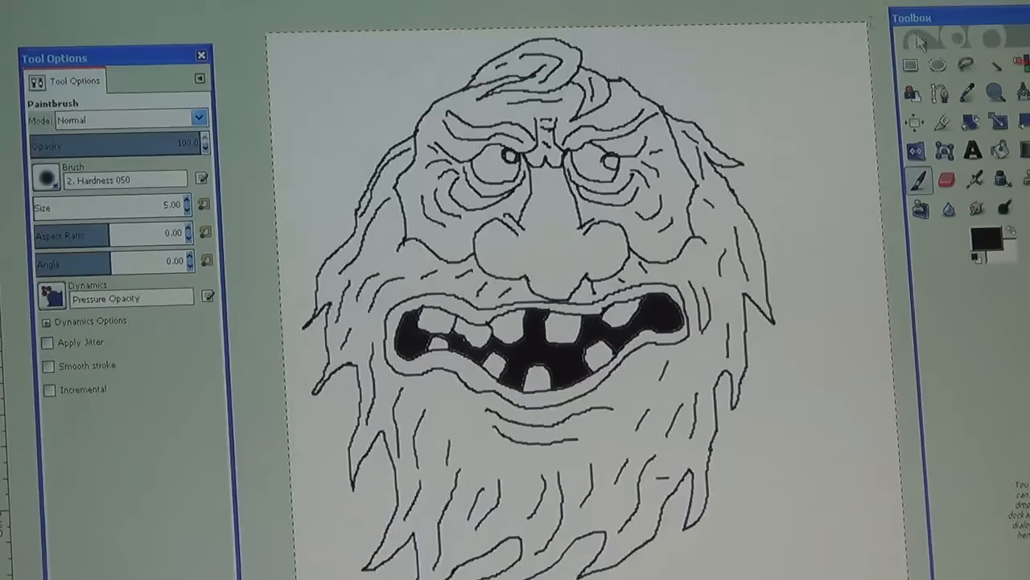
Step: Pick a tan foreground colour and bucket-fill the face, with brown for the beard
left_click(985, 238)
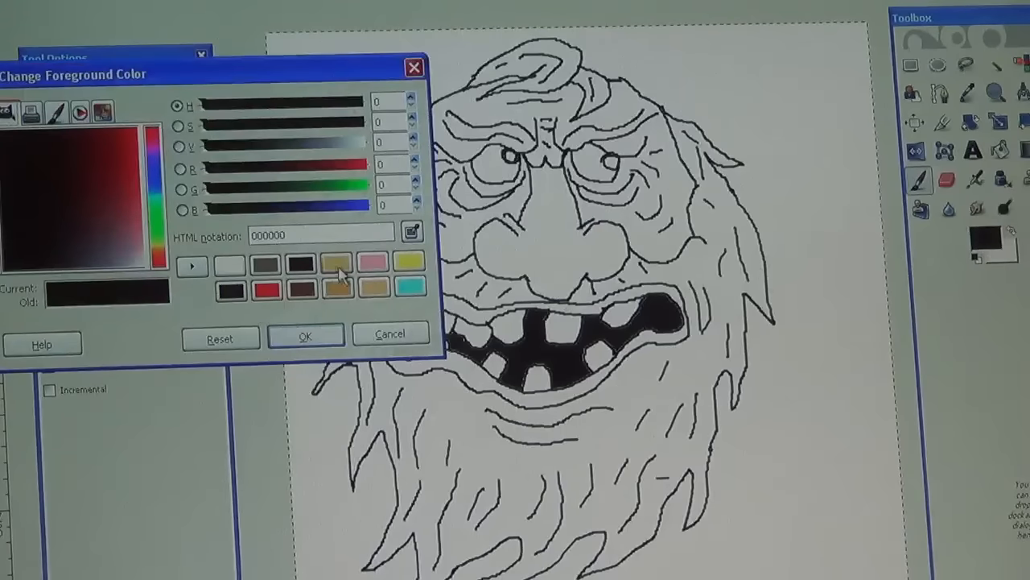
left_click(304, 333)
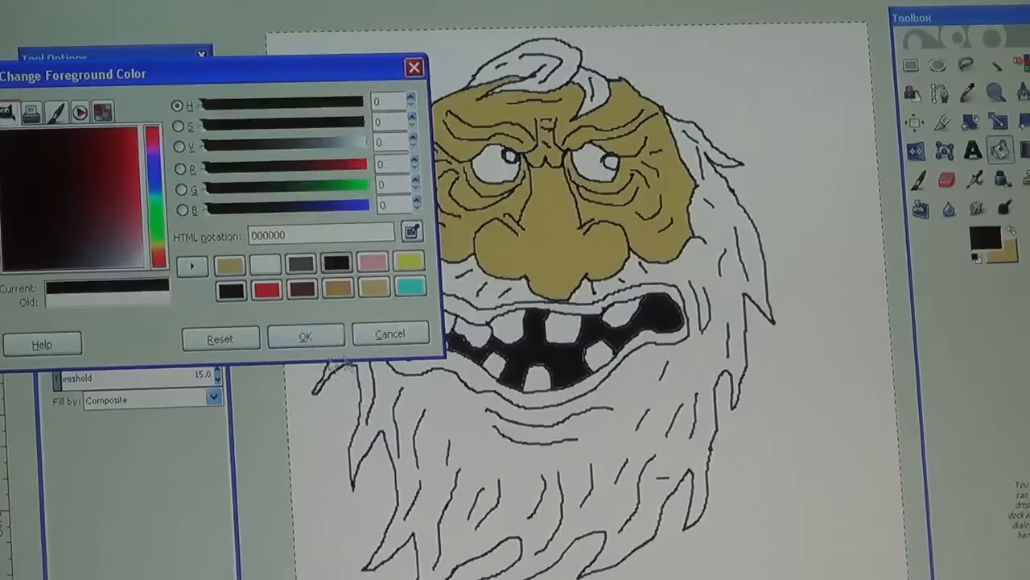
left_click(304, 336)
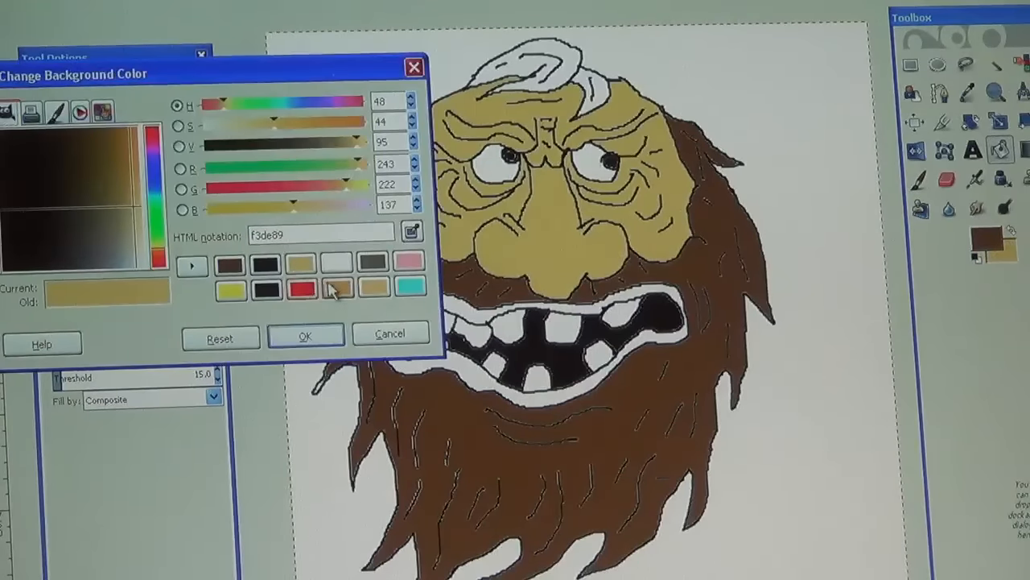
left_click(305, 335)
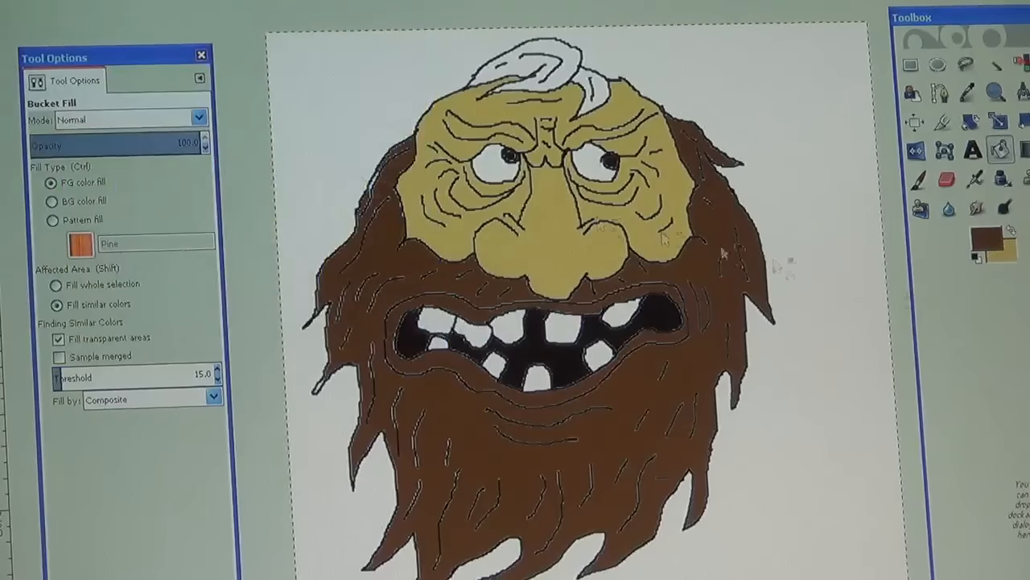
Step: Fill the lips tan, then choose black and fill the hair on top of the head
left_click(78, 243)
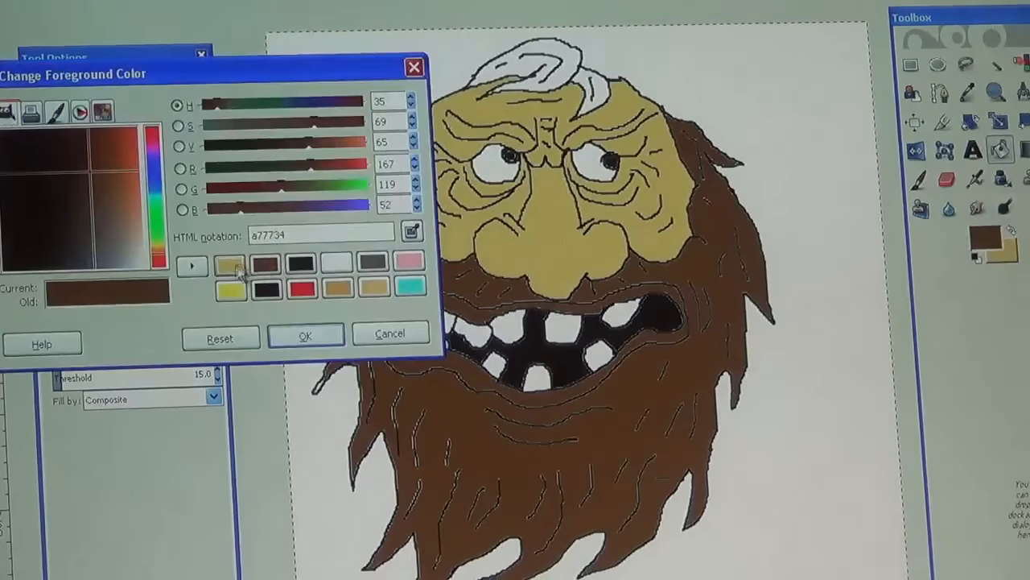
left_click(304, 335)
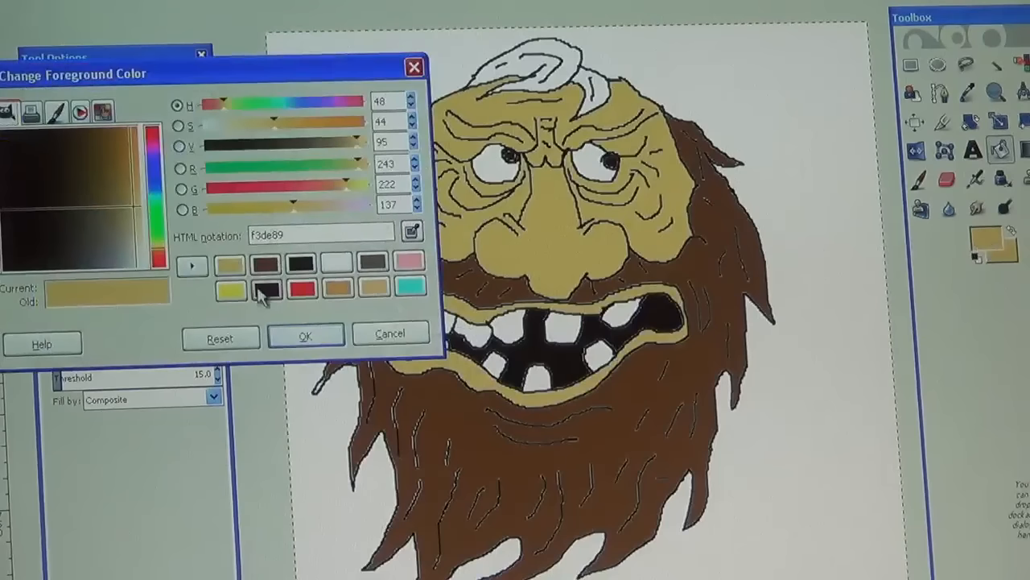
left_click(304, 334)
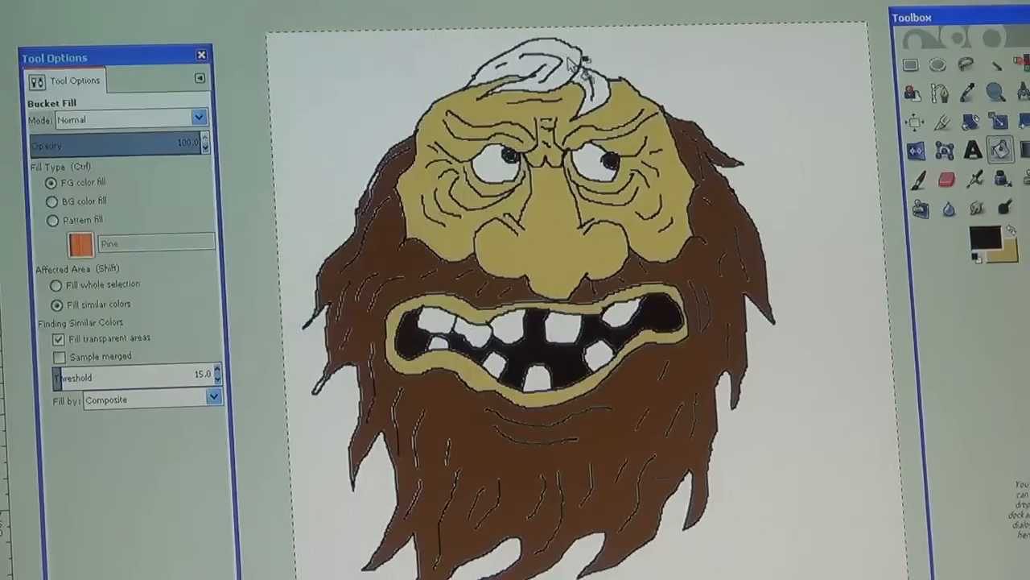
left_click(539, 61)
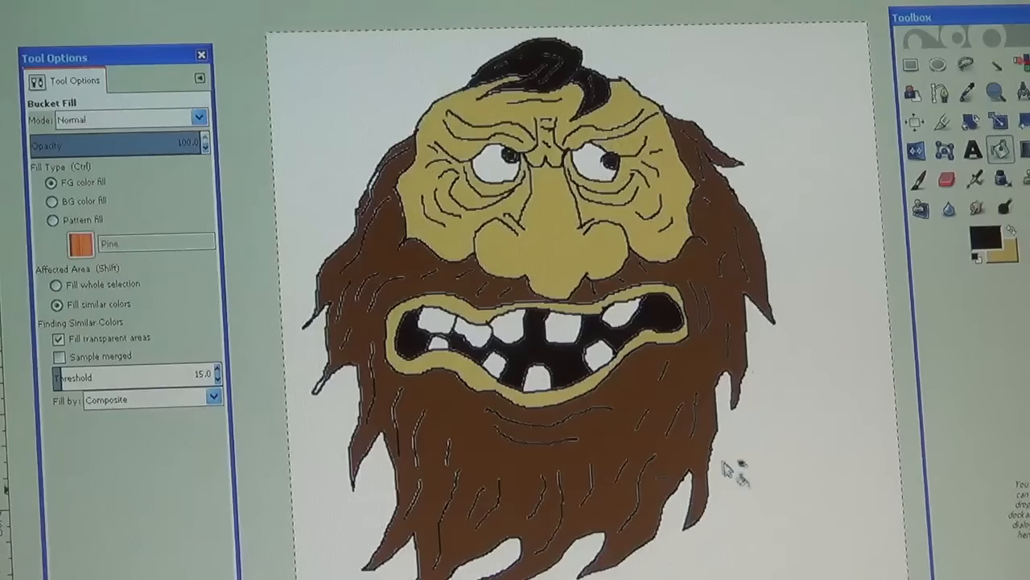